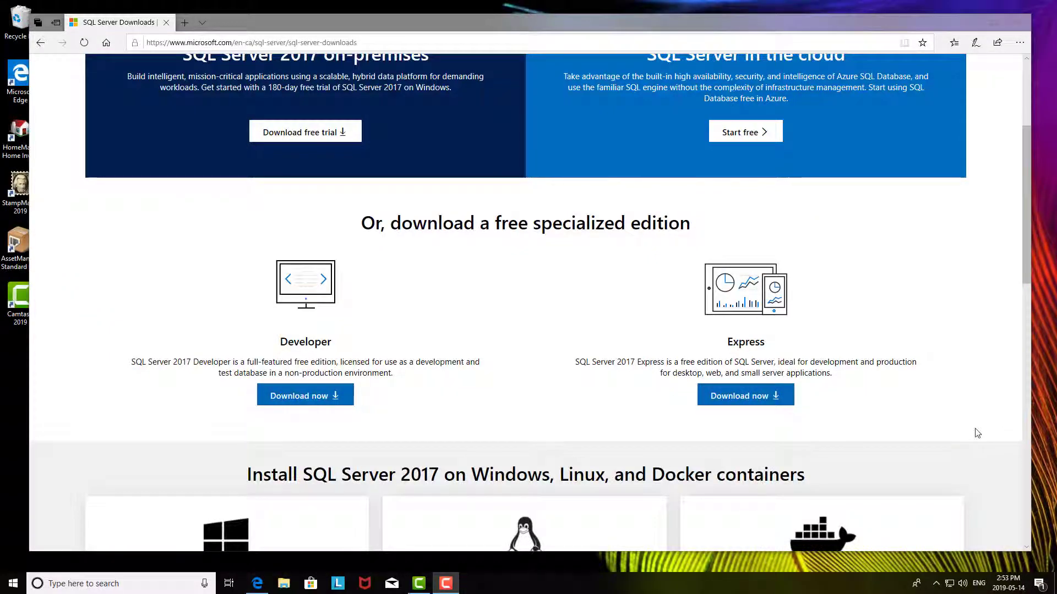
pyautogui.moveTo(622, 5)
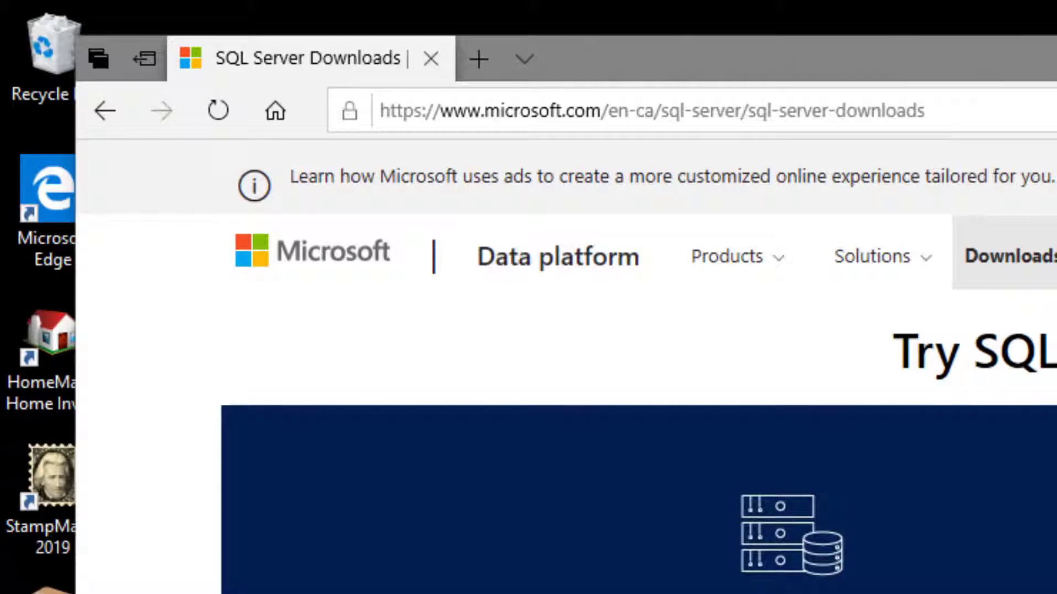
# Step: Install SQL Server 2017 Express, accepting the license, then start the SSMS install
pyautogui.scroll(-3)
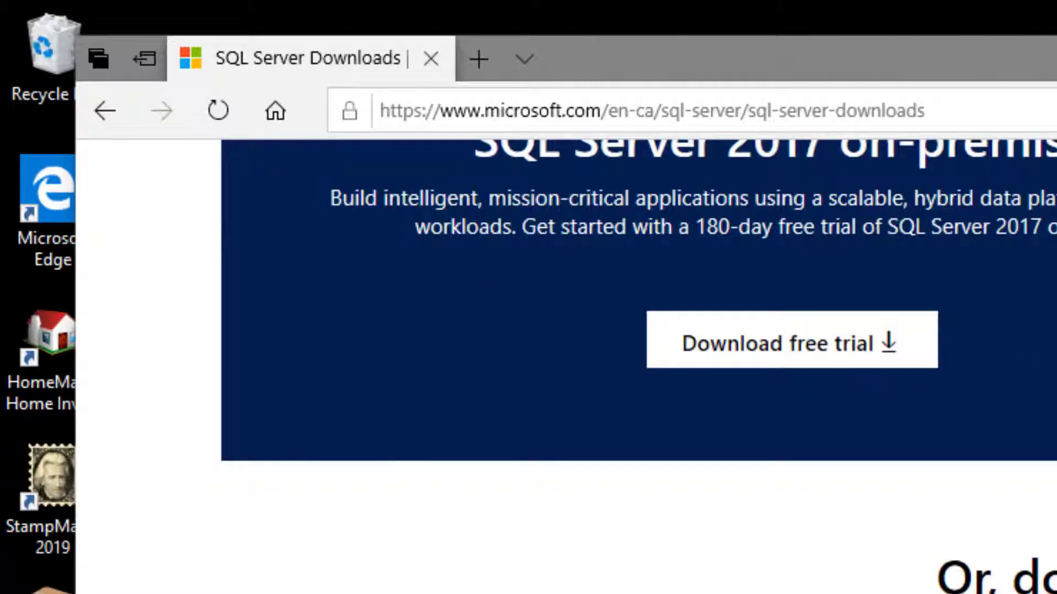
pyautogui.scroll(-3)
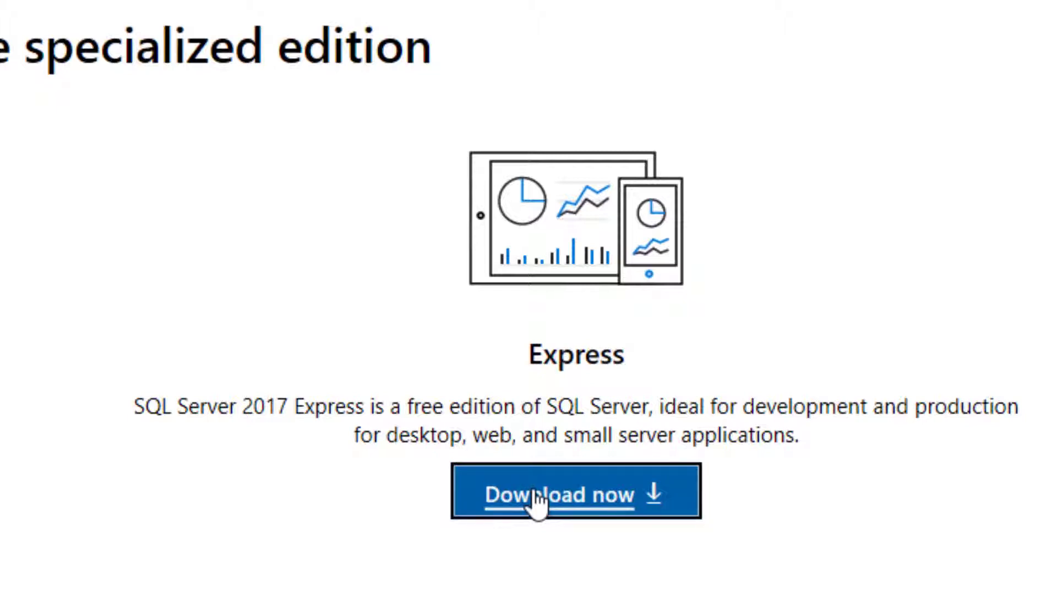
pyautogui.moveTo(540, 506)
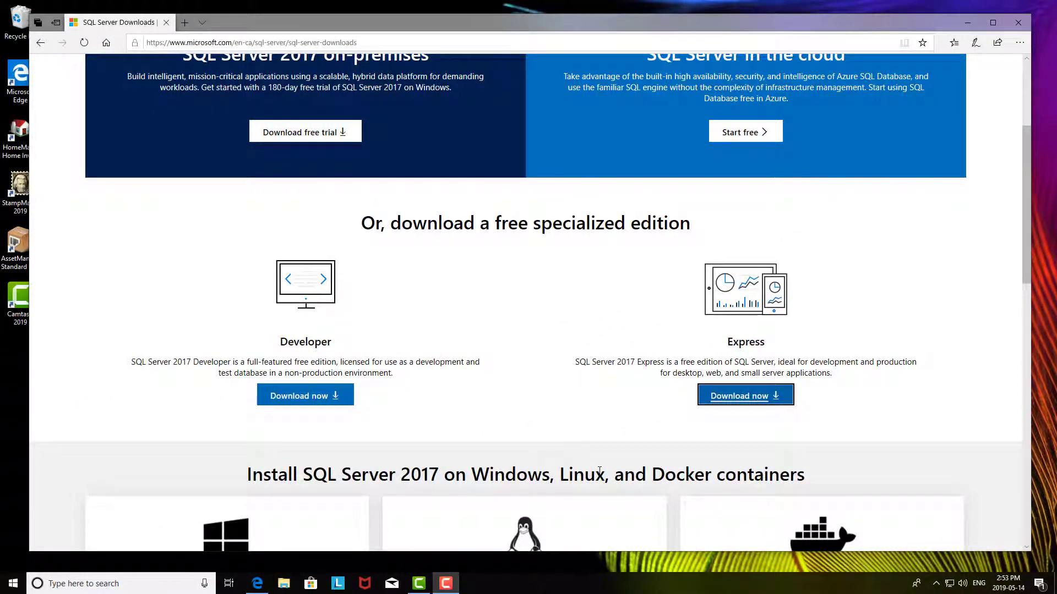
pyautogui.click(745, 395)
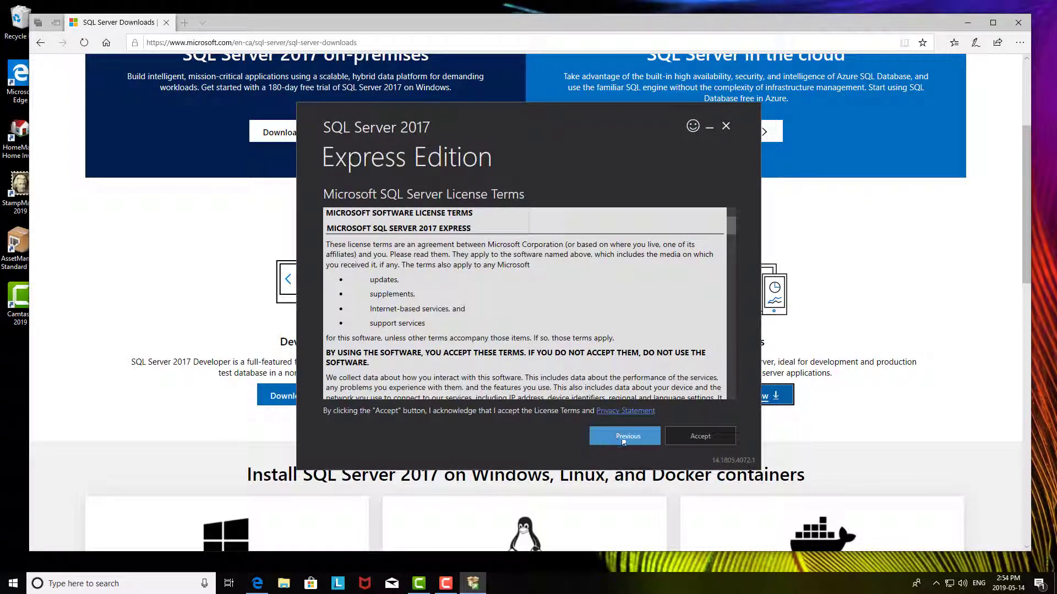
pyautogui.click(700, 436)
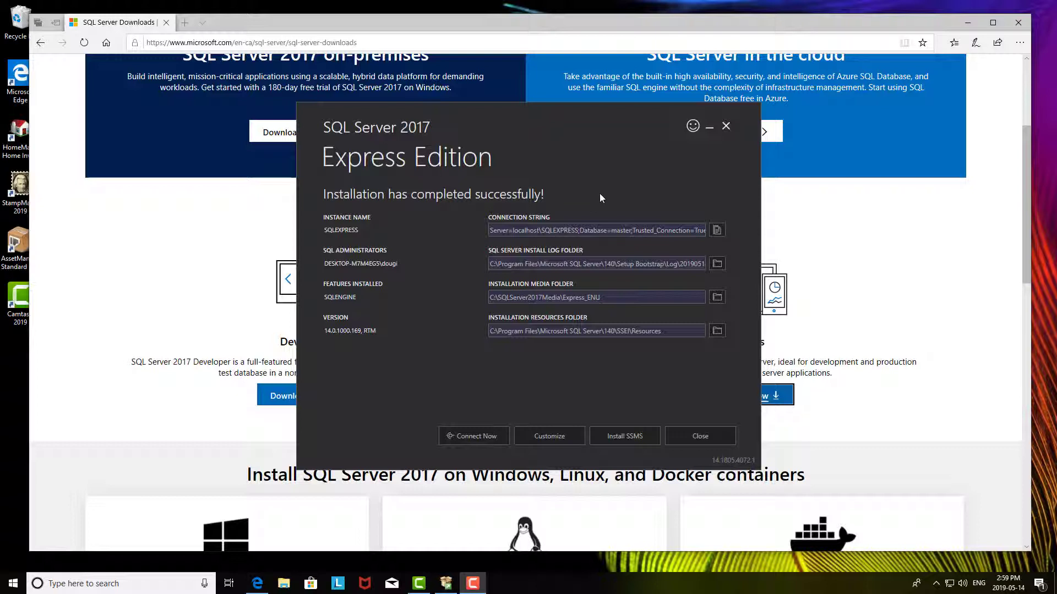
pyautogui.moveTo(738, 313)
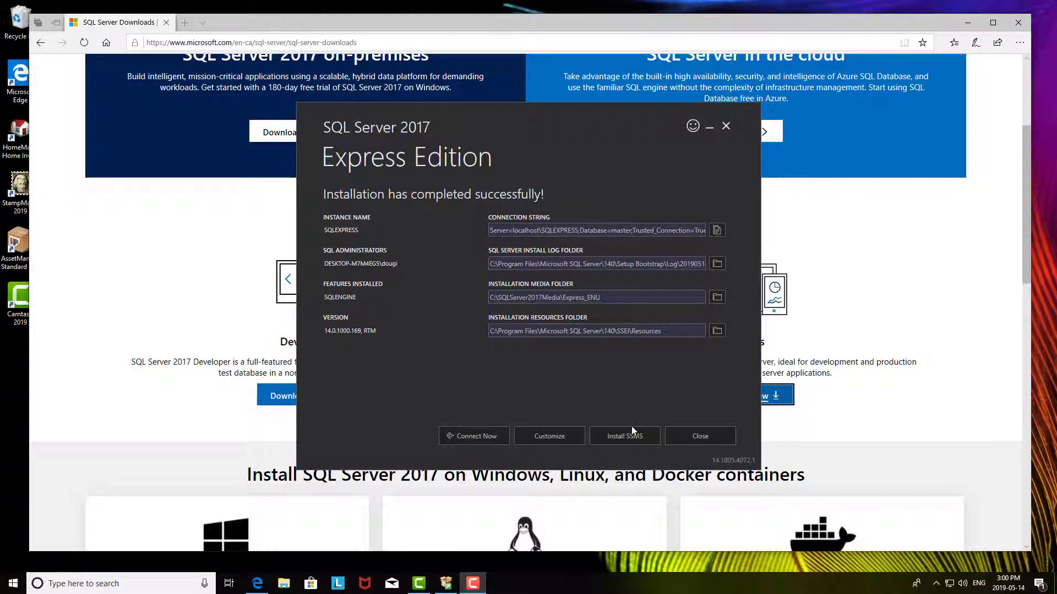
pyautogui.moveTo(635, 437)
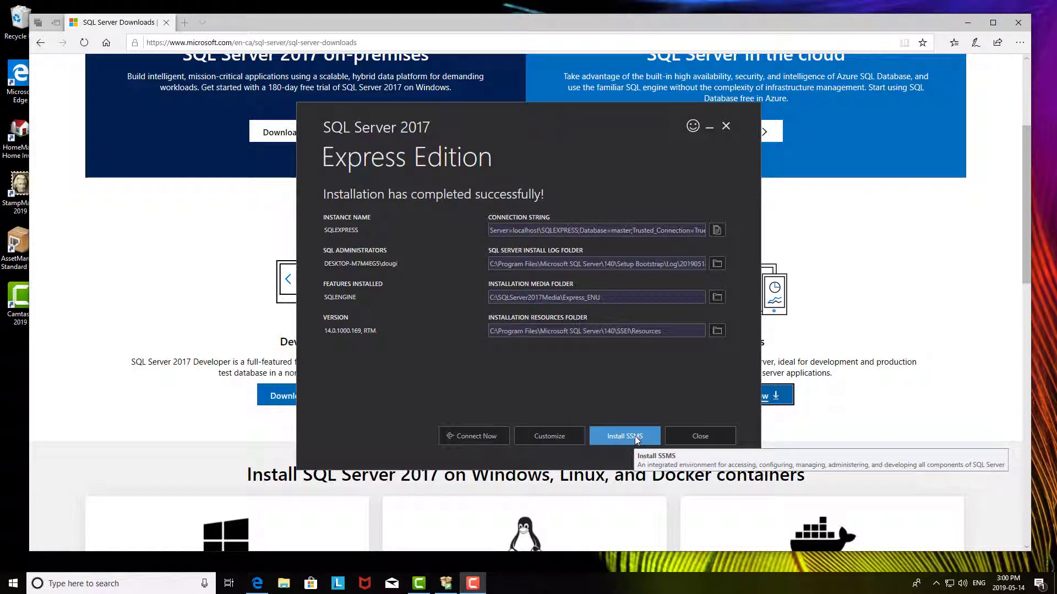
pyautogui.moveTo(641, 412)
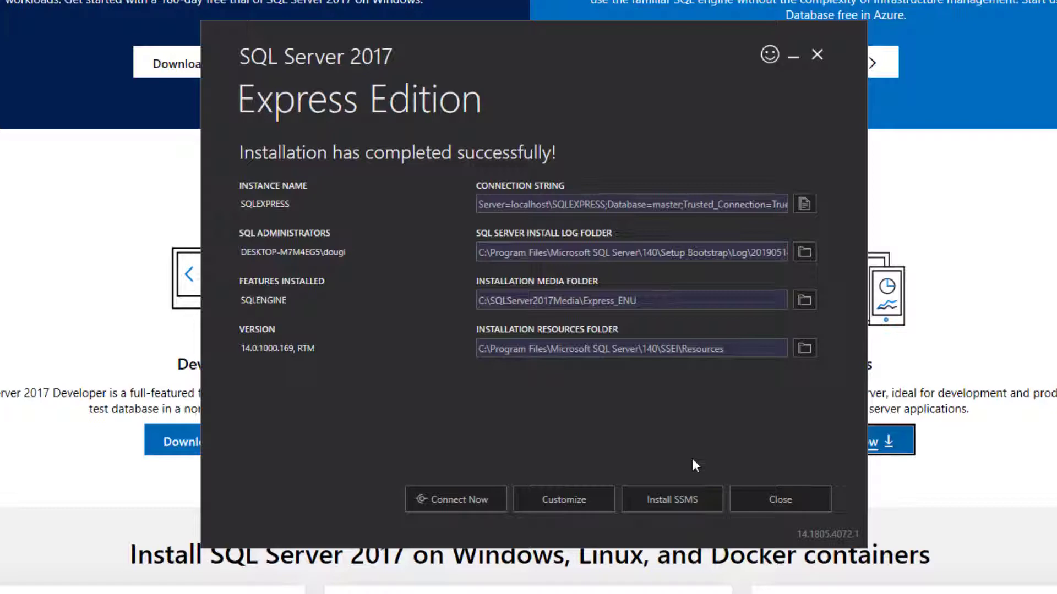
pyautogui.moveTo(688, 513)
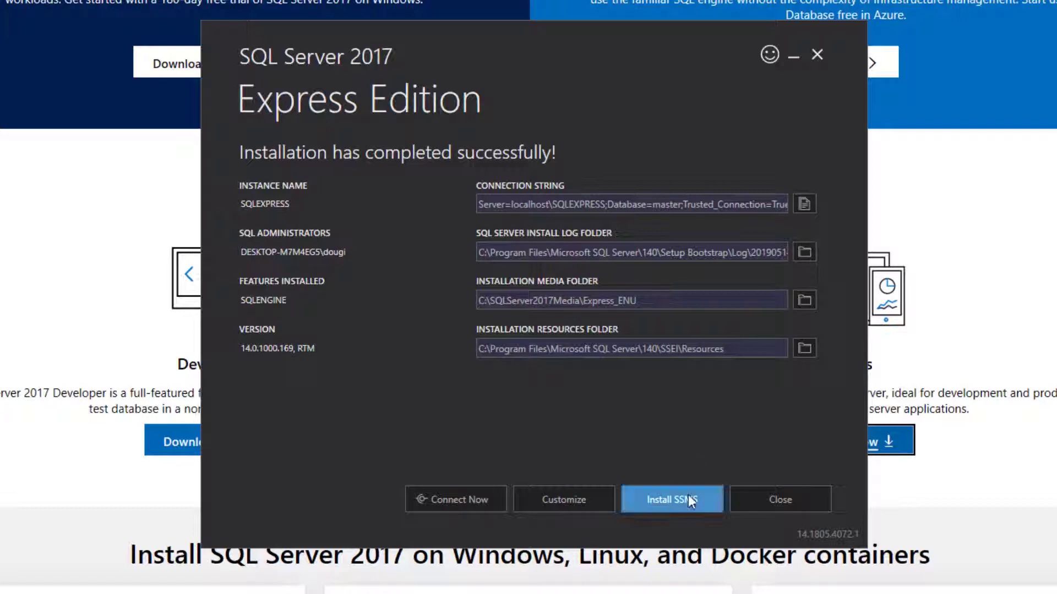
pyautogui.moveTo(692, 505)
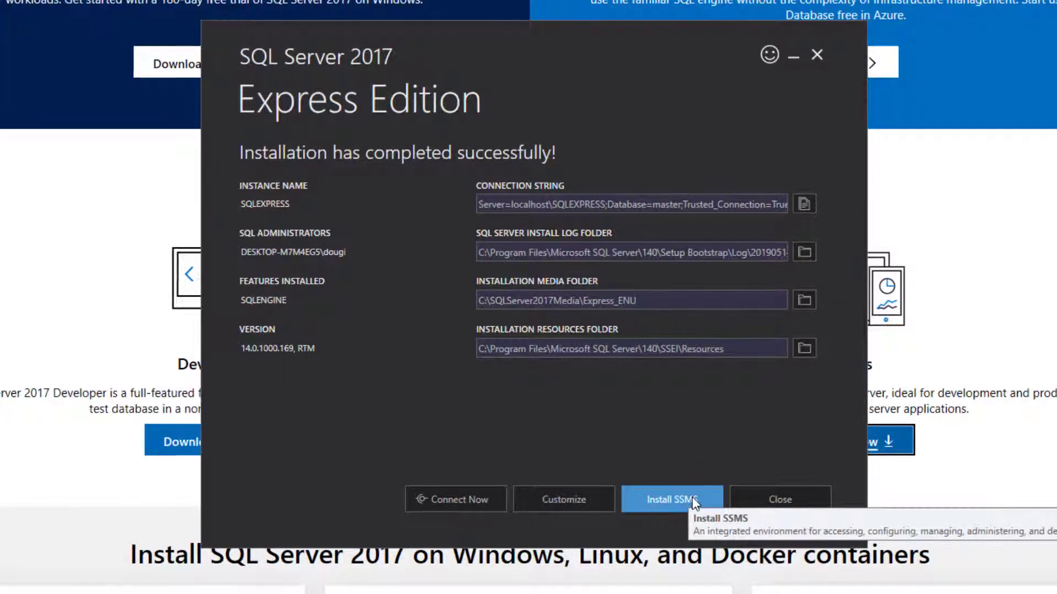
pyautogui.click(673, 500)
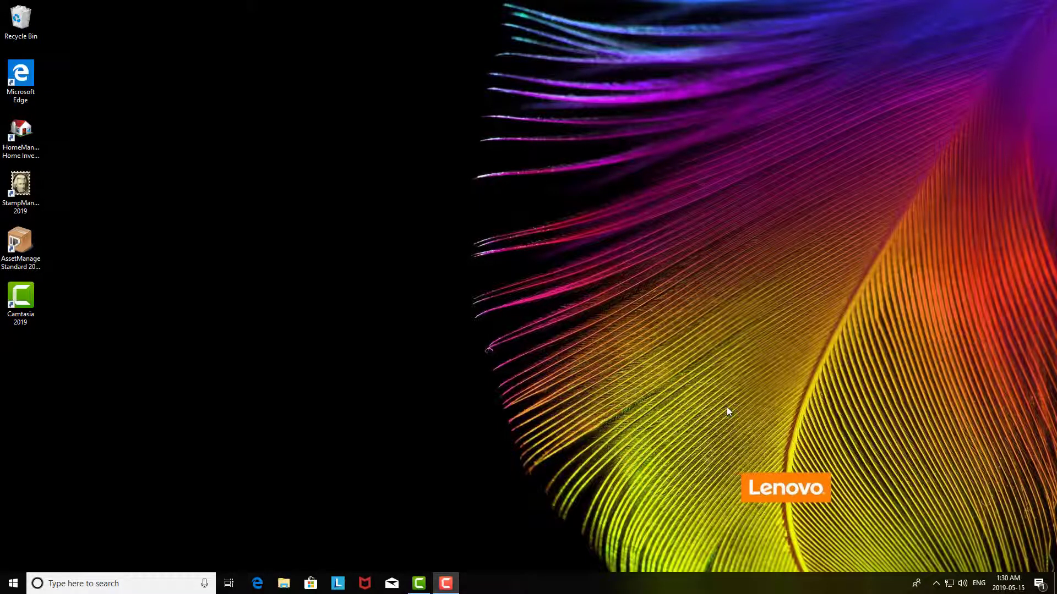
pyautogui.moveTo(302, 381)
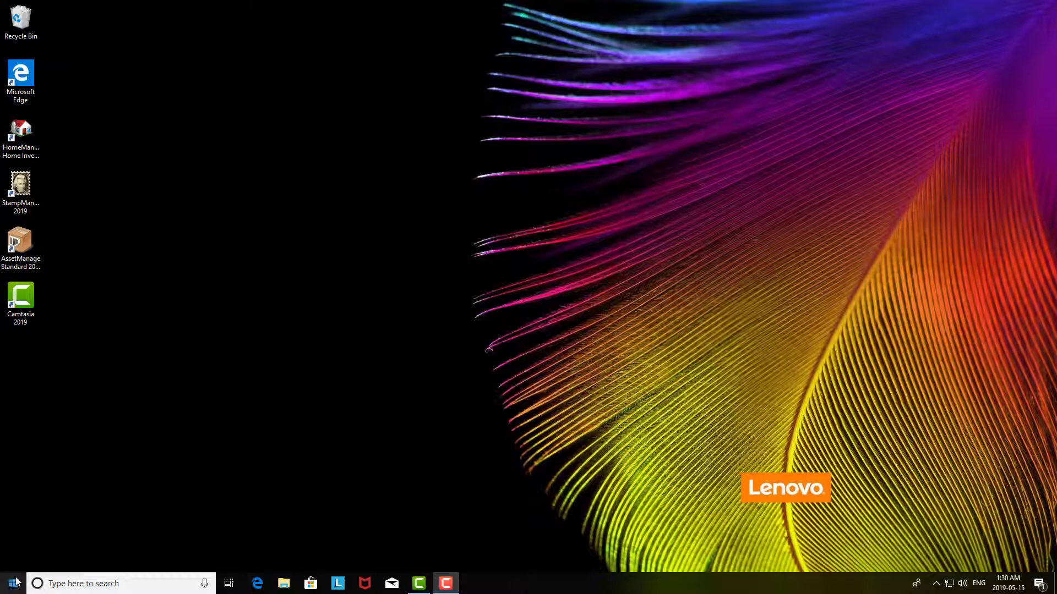
# Step: Launch Microsoft SQL Server Management Studio 18 from the Start menu's Recently added list
pyautogui.click(12, 584)
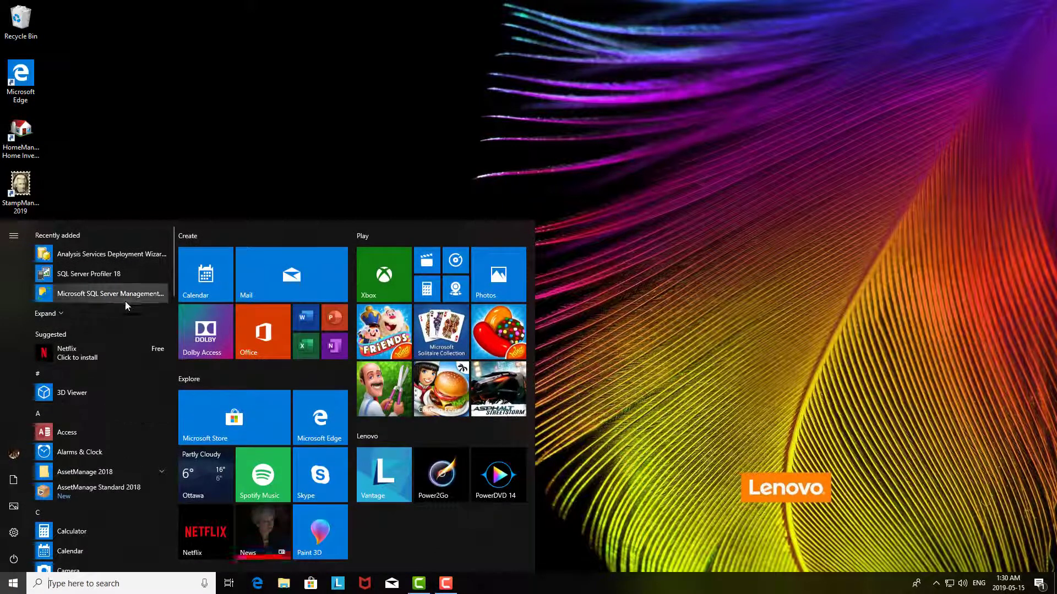
pyautogui.moveTo(133, 294)
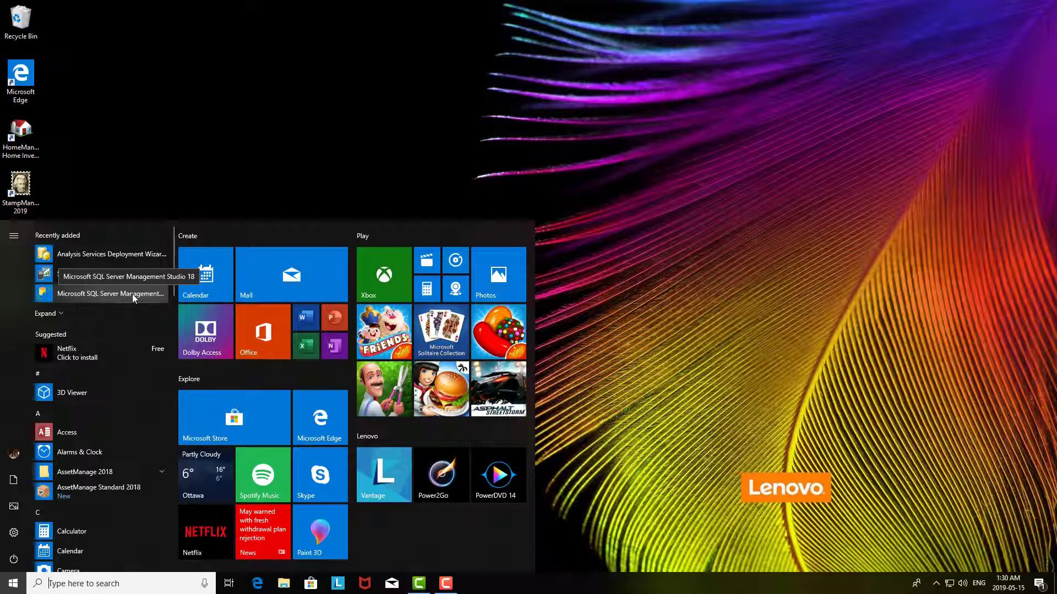
pyautogui.click(110, 294)
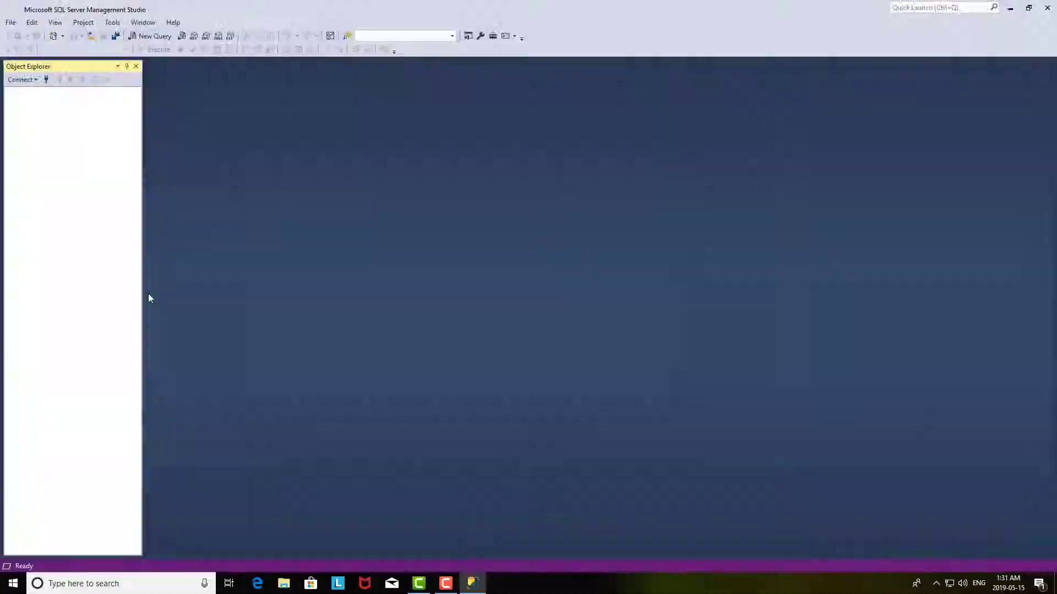
# Step: Connect to DESKTOP…\SQLEXPRESS using Windows Authentication and expand the Databases folder
pyautogui.click(21, 79)
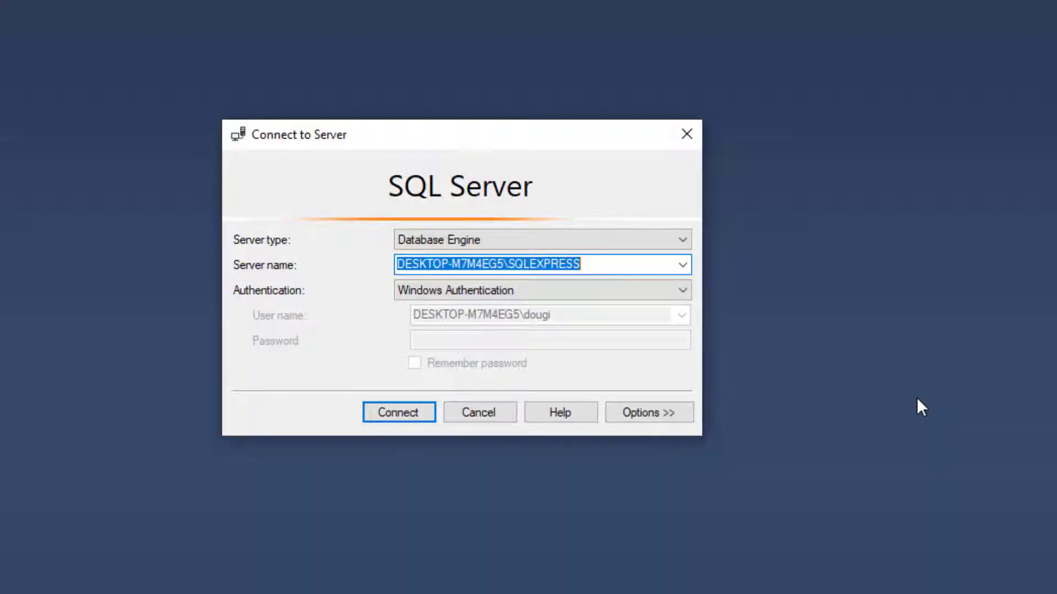
pyautogui.moveTo(628, 222)
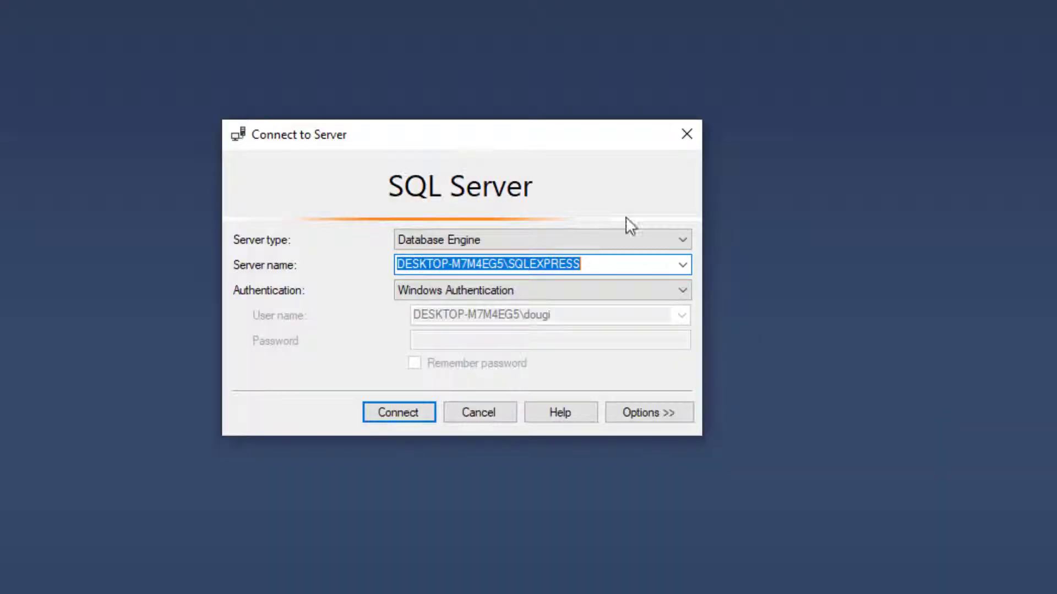
pyautogui.click(679, 264)
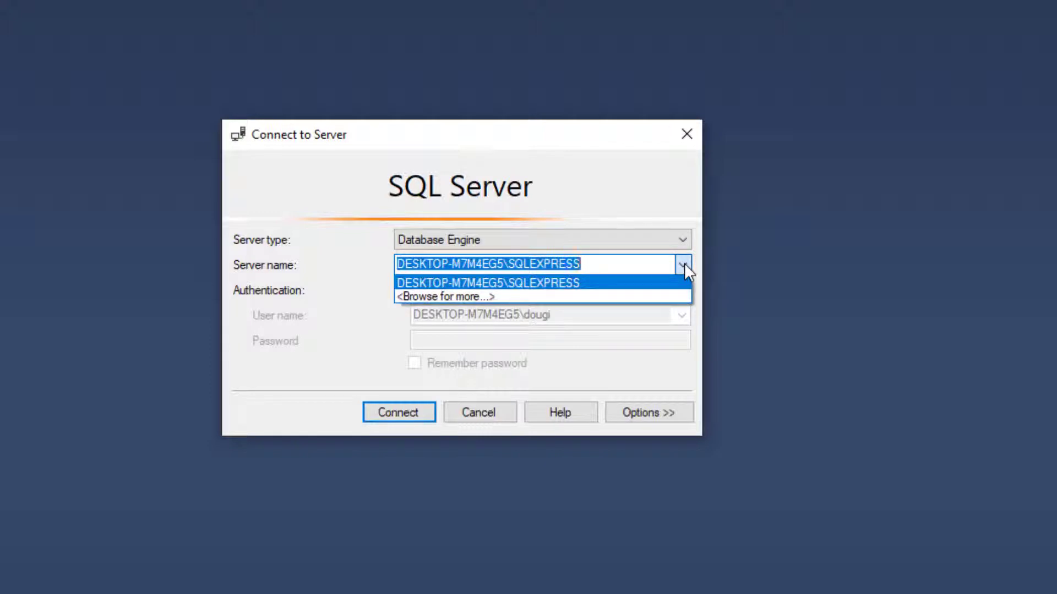
pyautogui.click(487, 283)
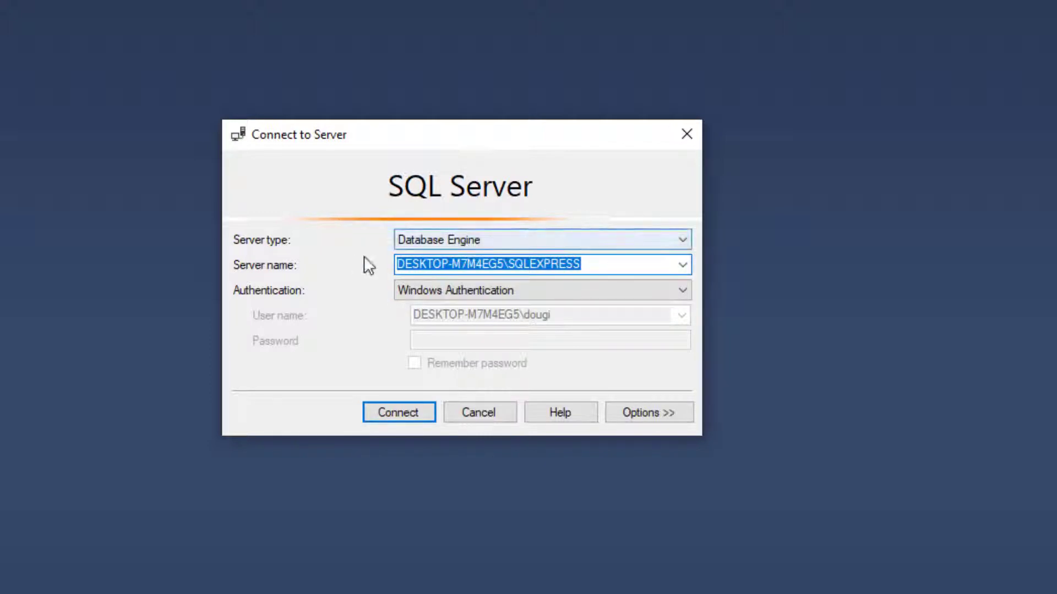
pyautogui.click(399, 412)
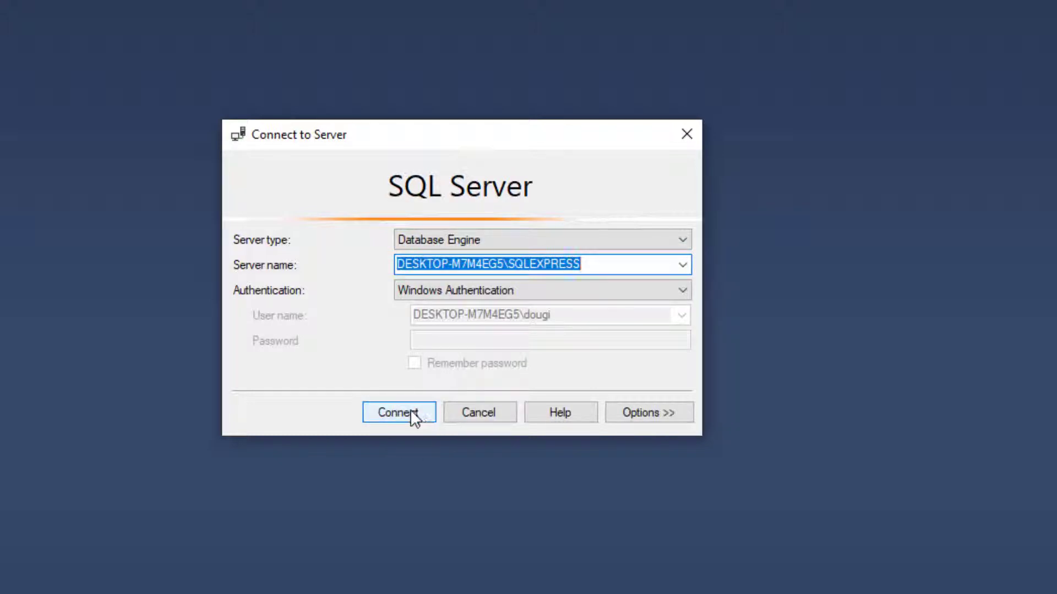
pyautogui.click(399, 413)
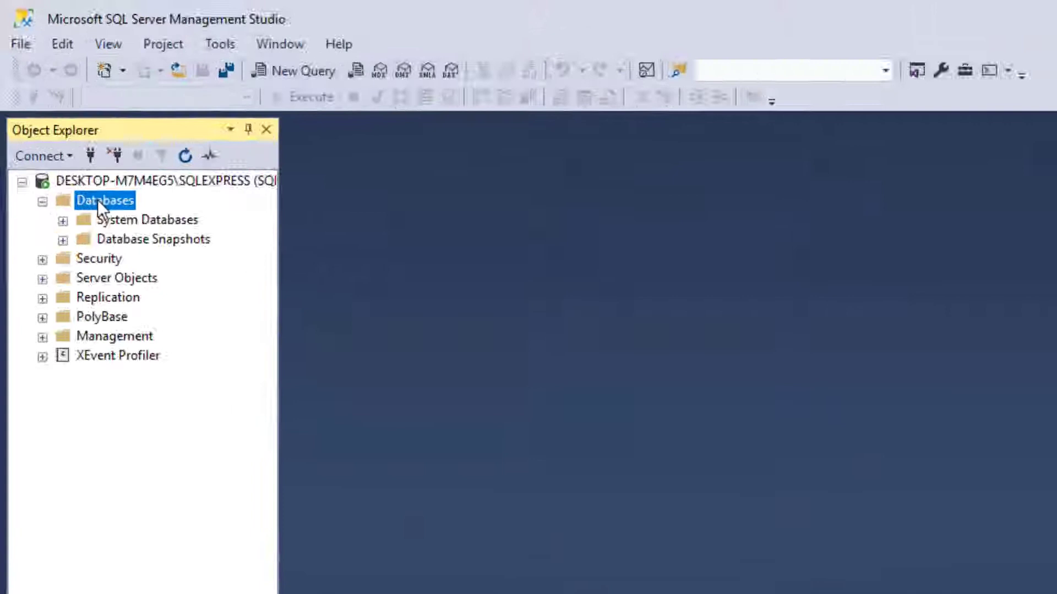
# Step: Show the Databases node's context menu with the Attach option
pyautogui.rightClick(105, 200)
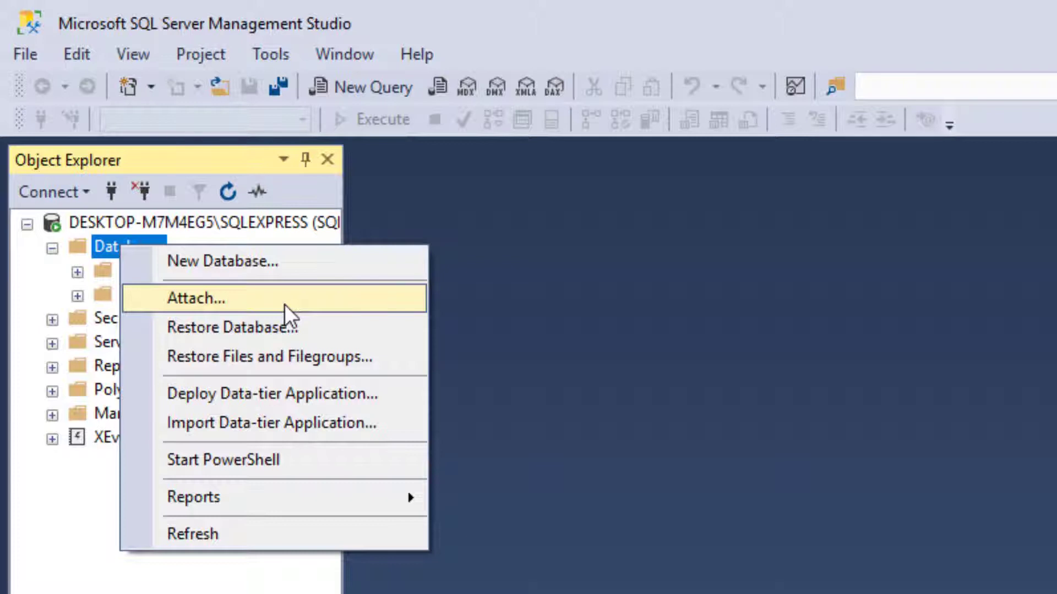
pyautogui.moveTo(296, 313)
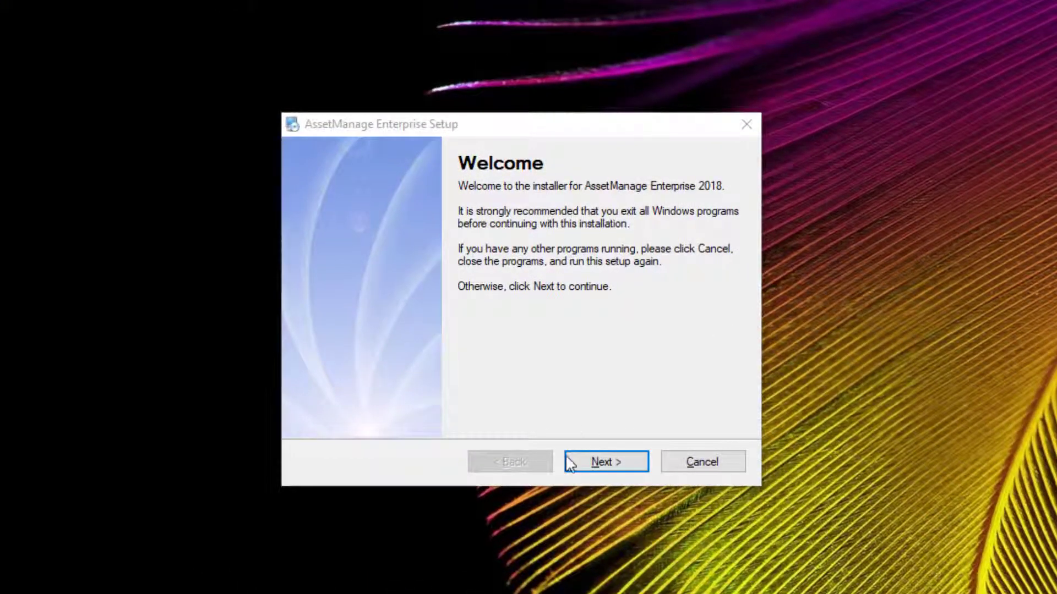
# Step: Accept the default install, images and shortcut folders and finish AssetManage Enterprise 2018 setup
pyautogui.click(606, 462)
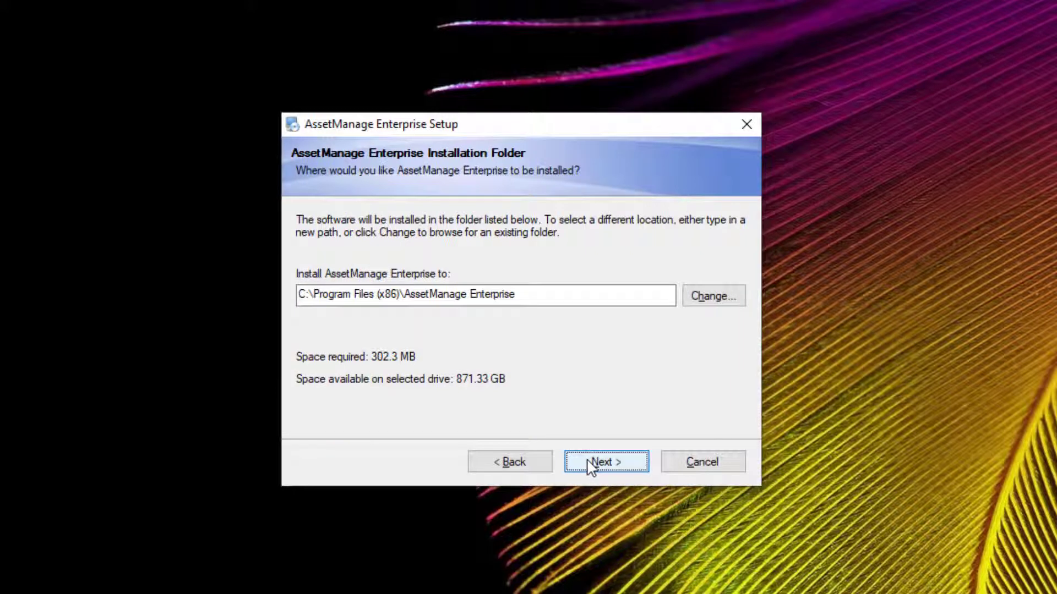
pyautogui.click(606, 461)
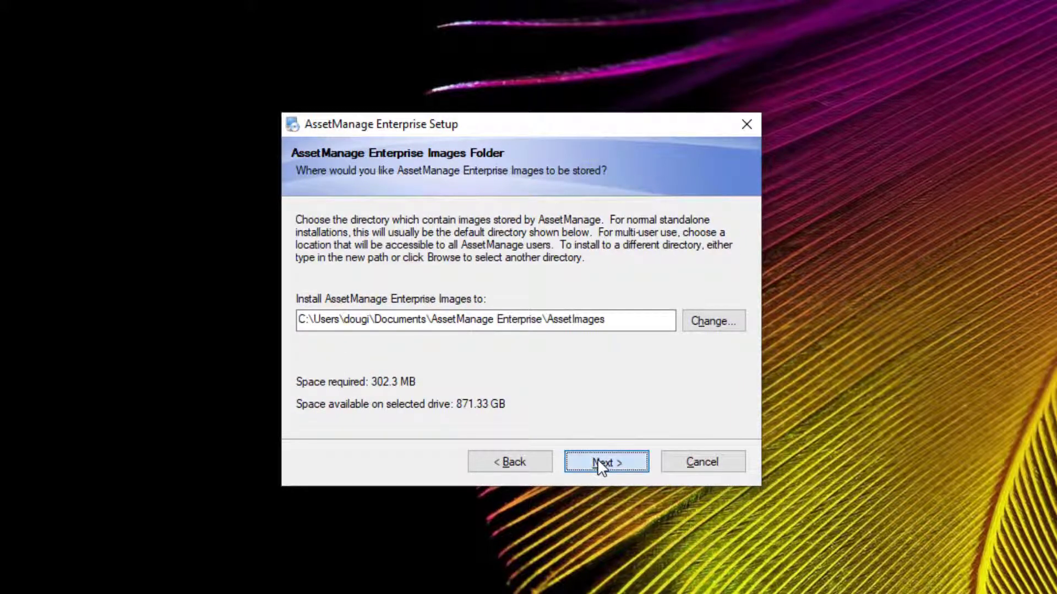
pyautogui.click(606, 461)
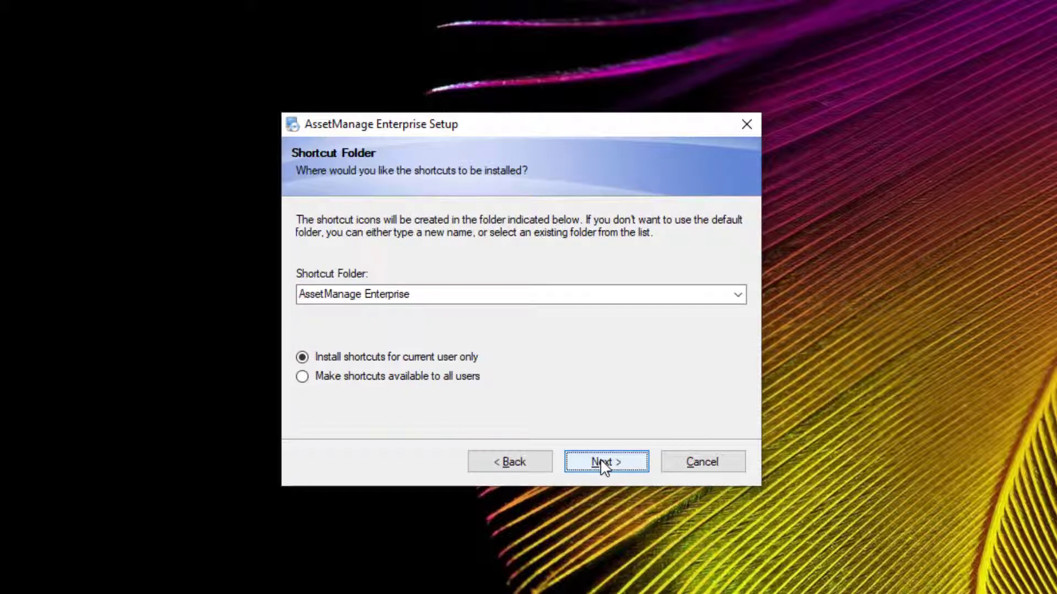
pyautogui.click(606, 461)
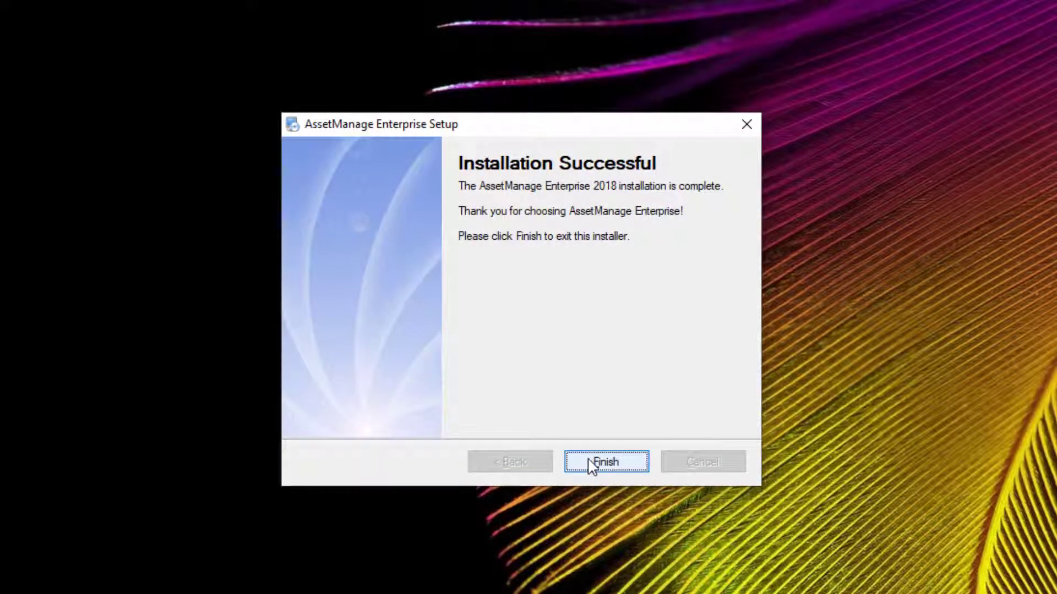
pyautogui.click(603, 462)
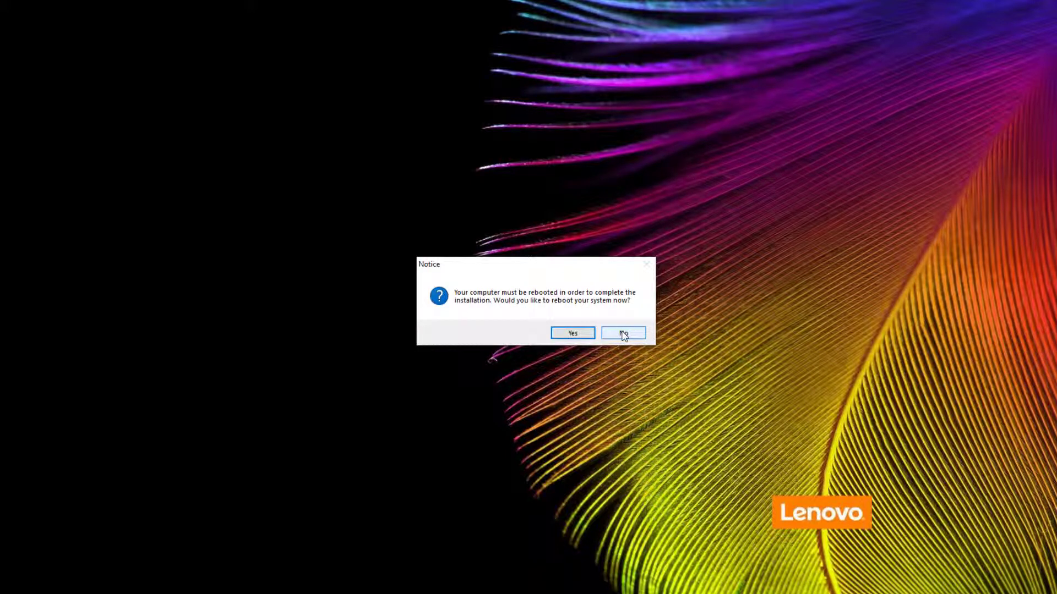
# Step: Decline the reboot so the AssetManage Enterprise readme opens in Notepad
pyautogui.click(623, 333)
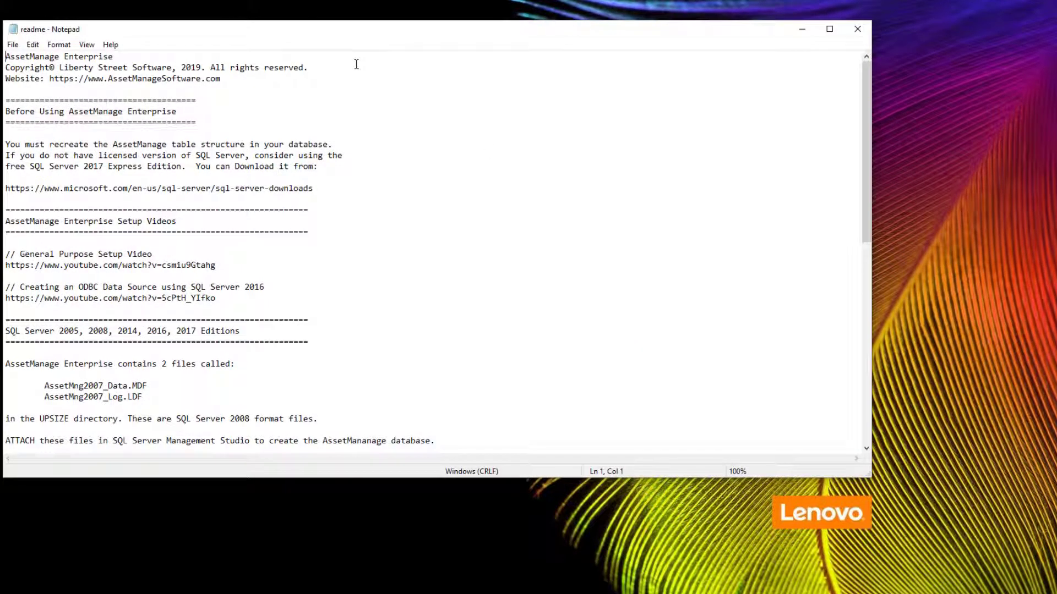
pyautogui.moveTo(241, 115)
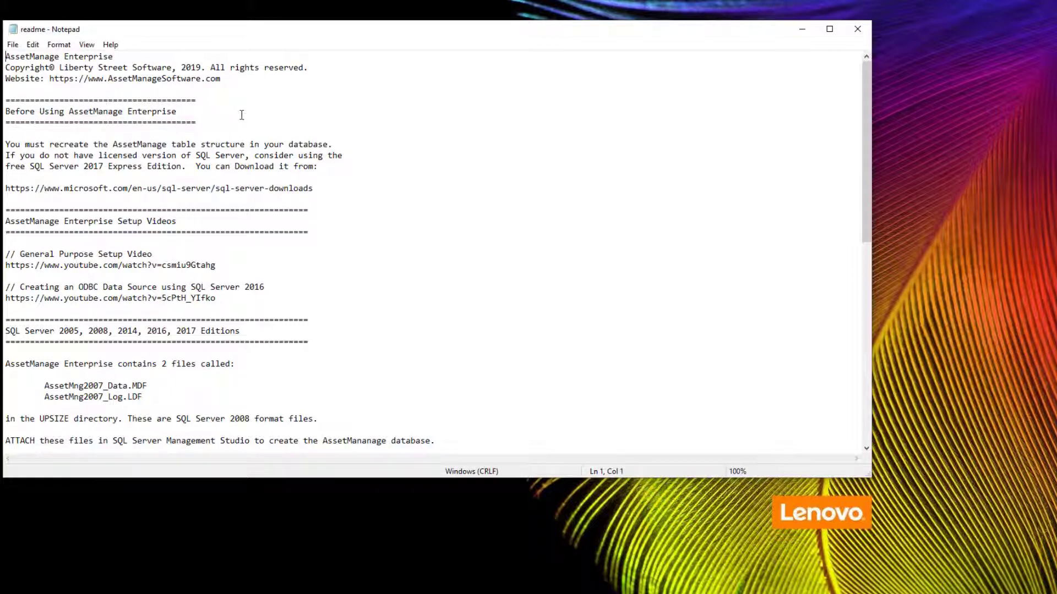
pyautogui.moveTo(479, 349)
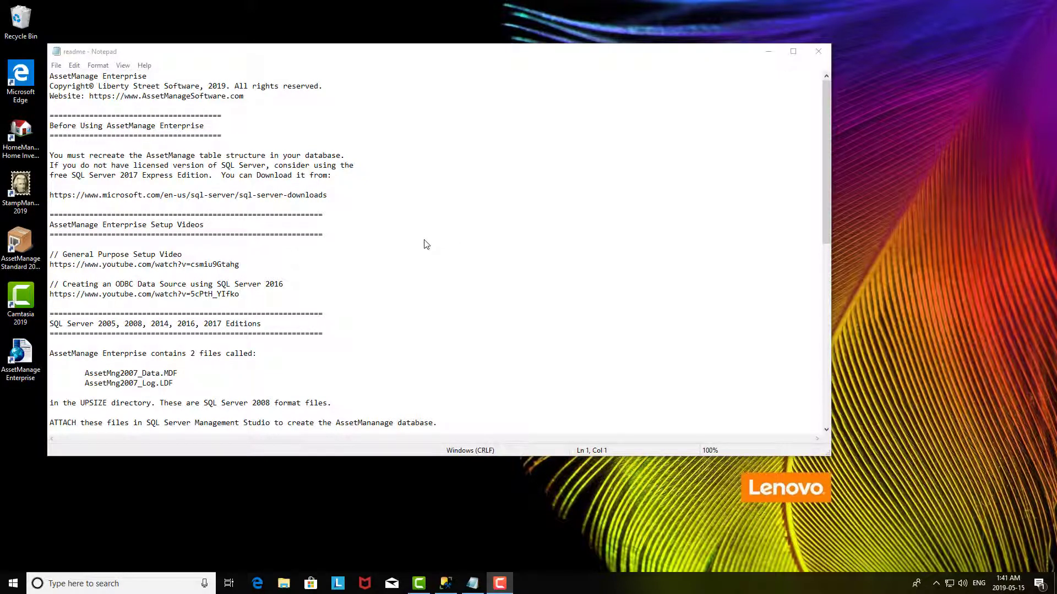
pyautogui.moveTo(334, 497)
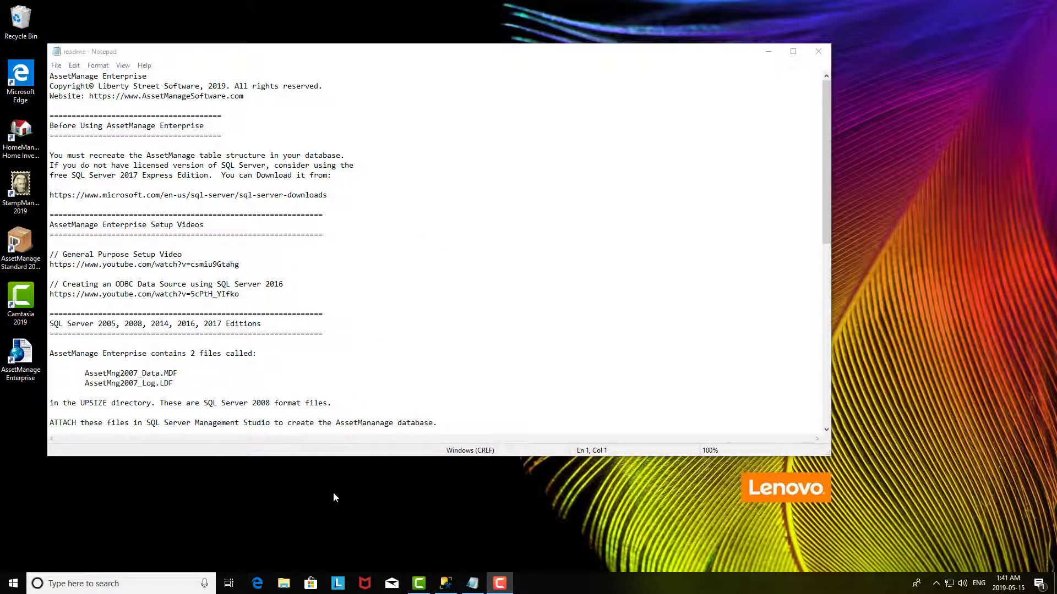
# Step: Select AssetMng2010 and AssetMng2010_Log in C:\Program Files (x86)\AssetManage Enterprise\UPSIZE
pyautogui.click(10, 583)
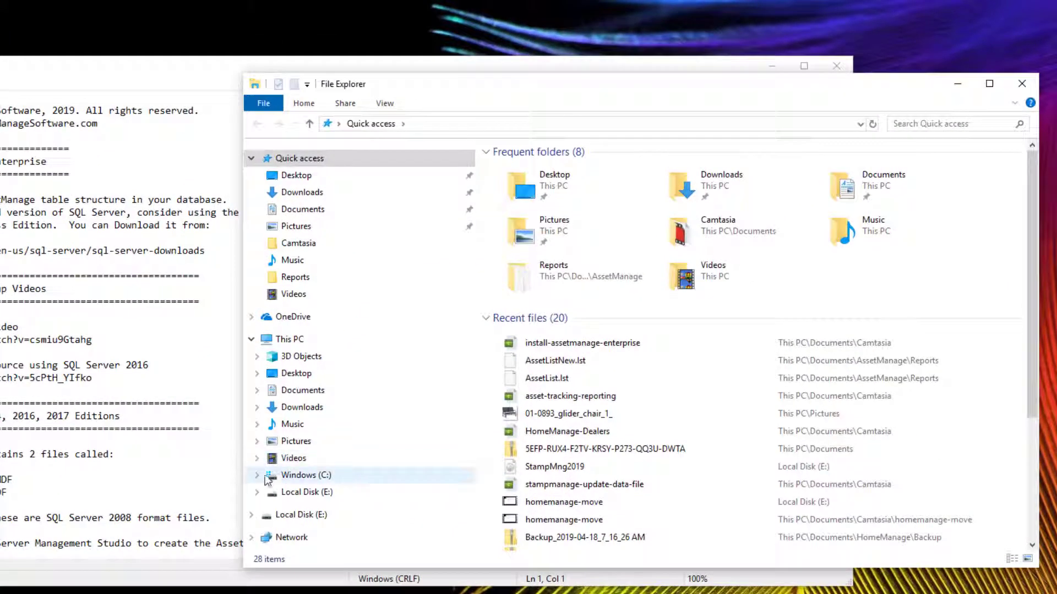
pyautogui.click(257, 475)
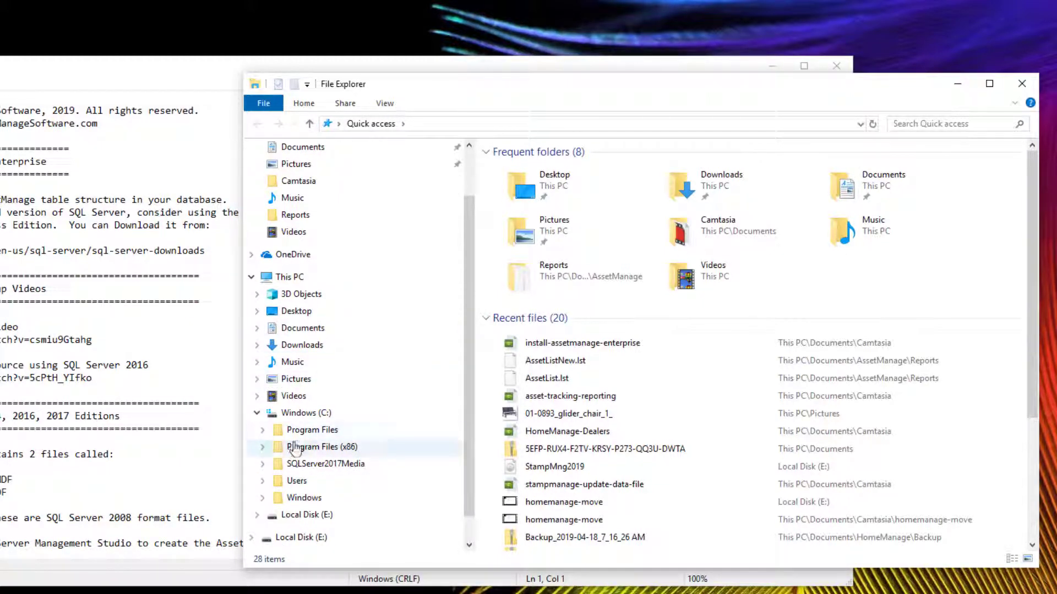
pyautogui.click(263, 447)
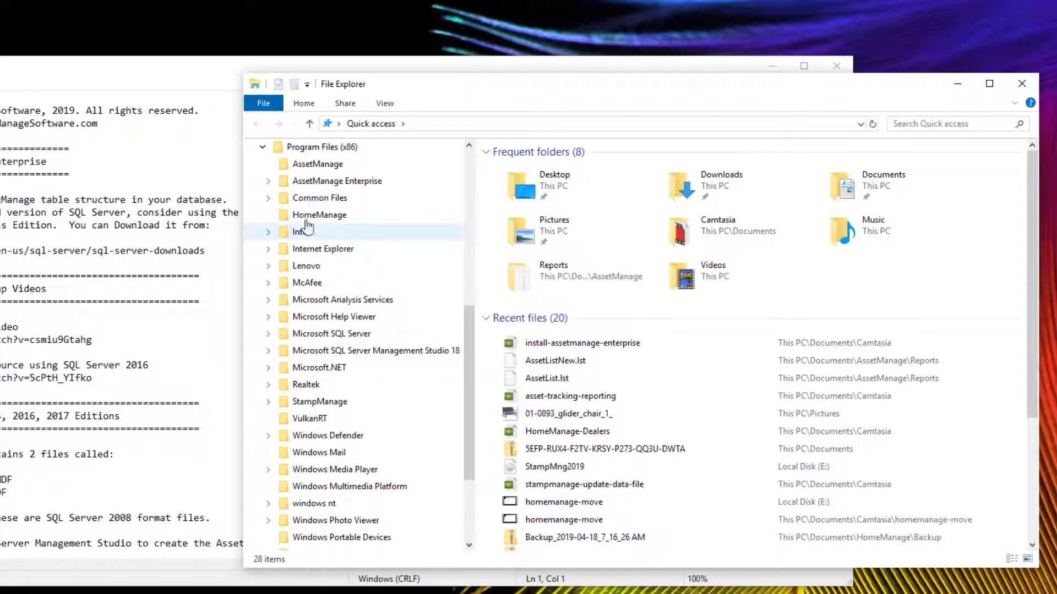
pyautogui.click(268, 180)
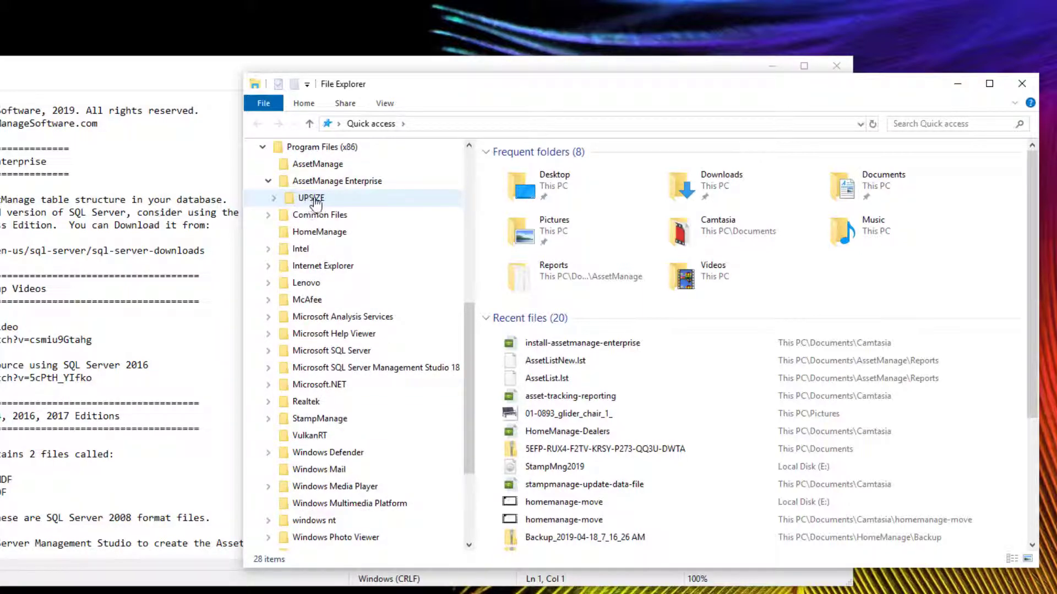
pyautogui.doubleClick(311, 198)
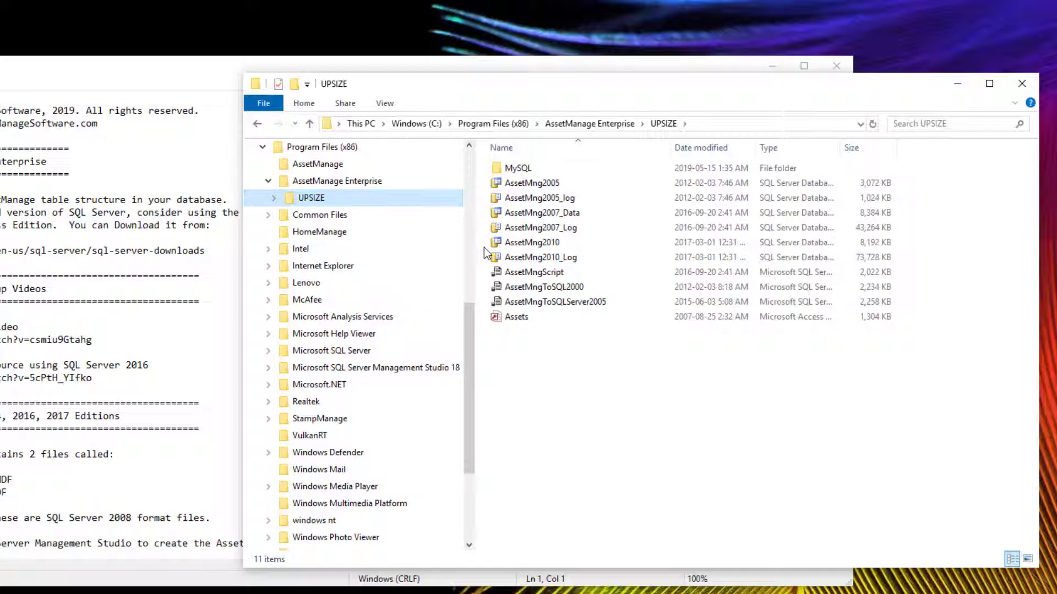
pyautogui.click(532, 242)
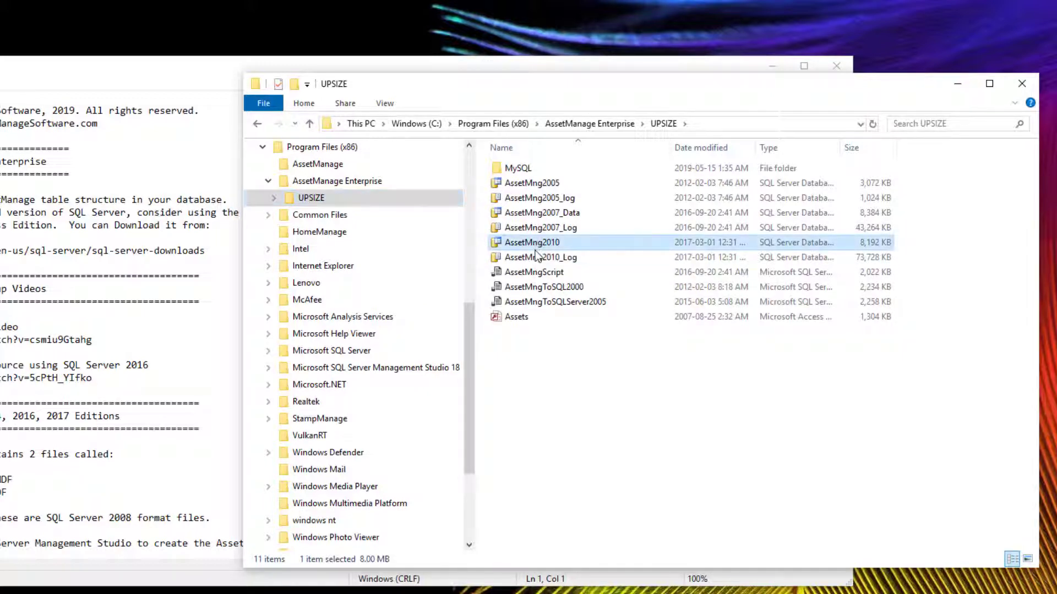
pyautogui.click(540, 257)
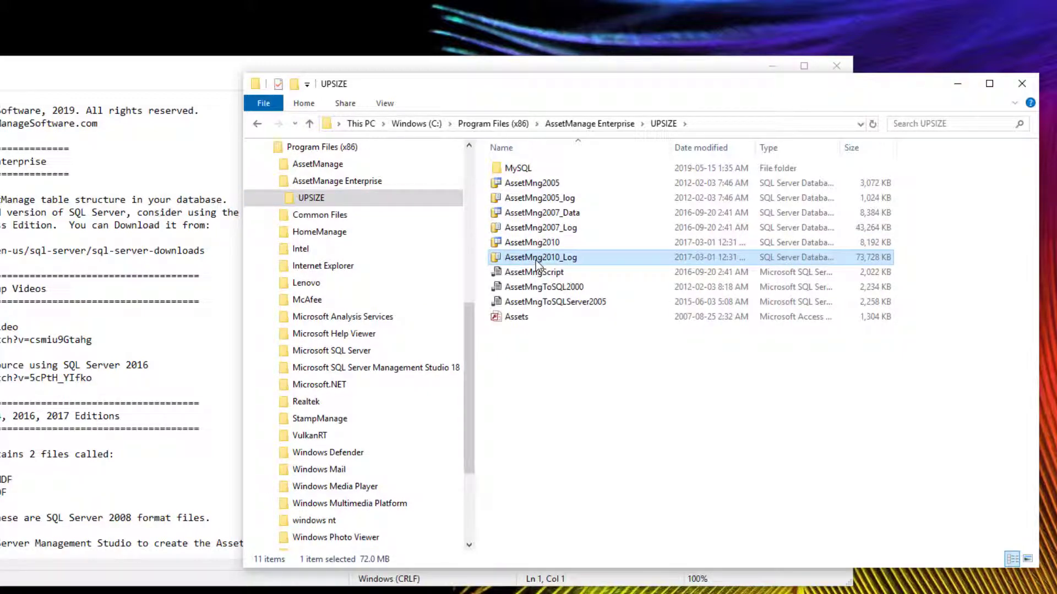
pyautogui.click(531, 242)
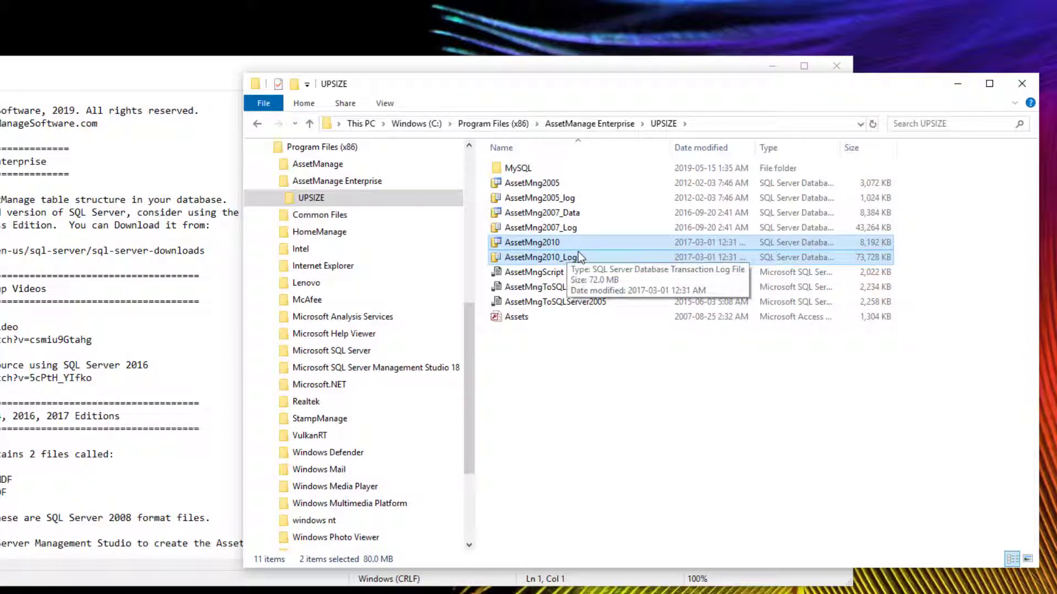
pyautogui.moveTo(601, 257)
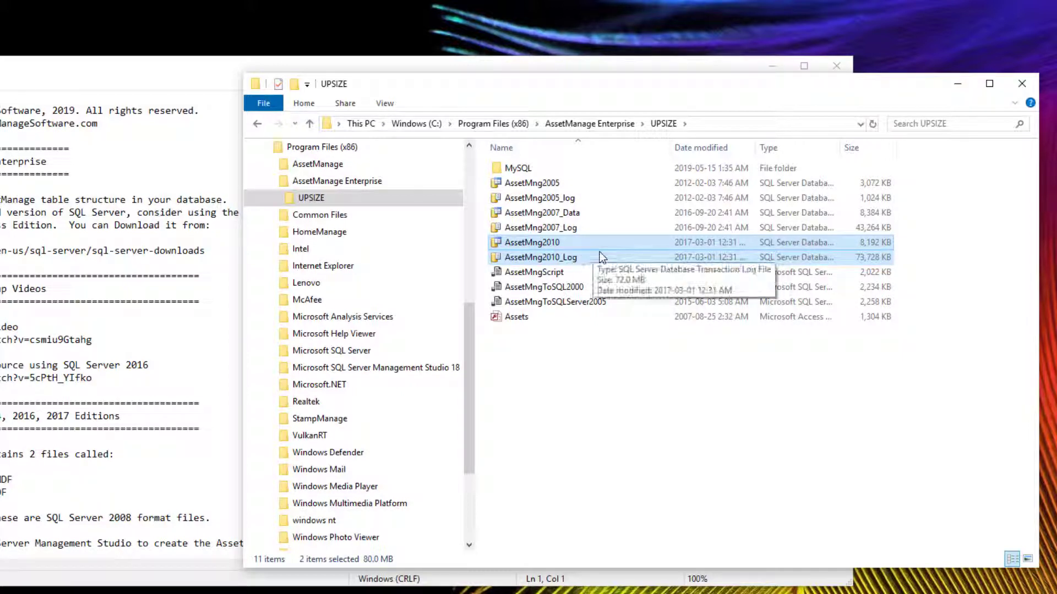
pyautogui.rightClick(540, 257)
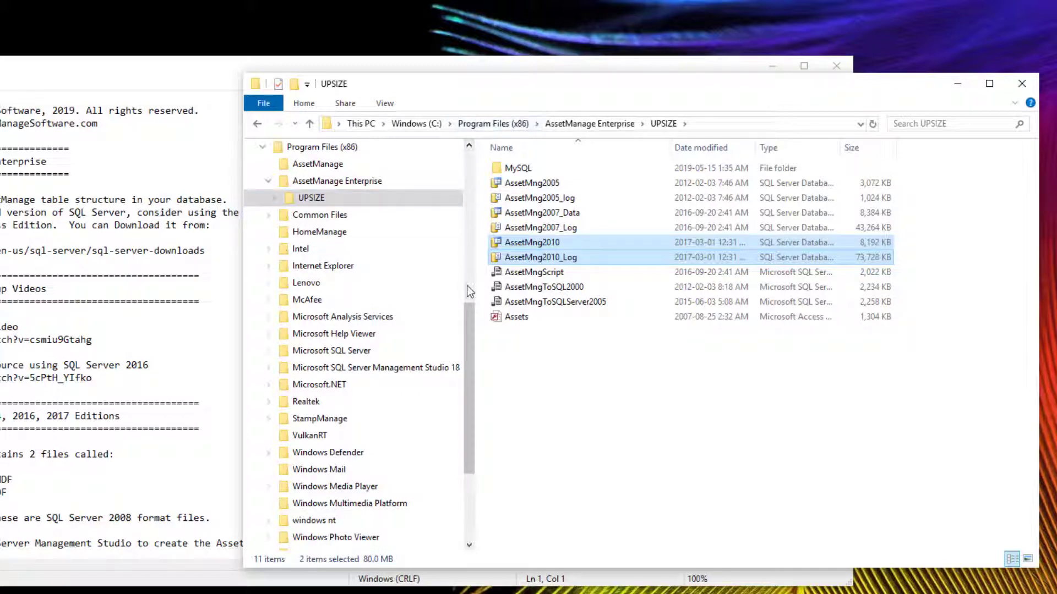
# Step: Browse to the C:\Users\Public folder and bring up its context actions
pyautogui.scroll(-3)
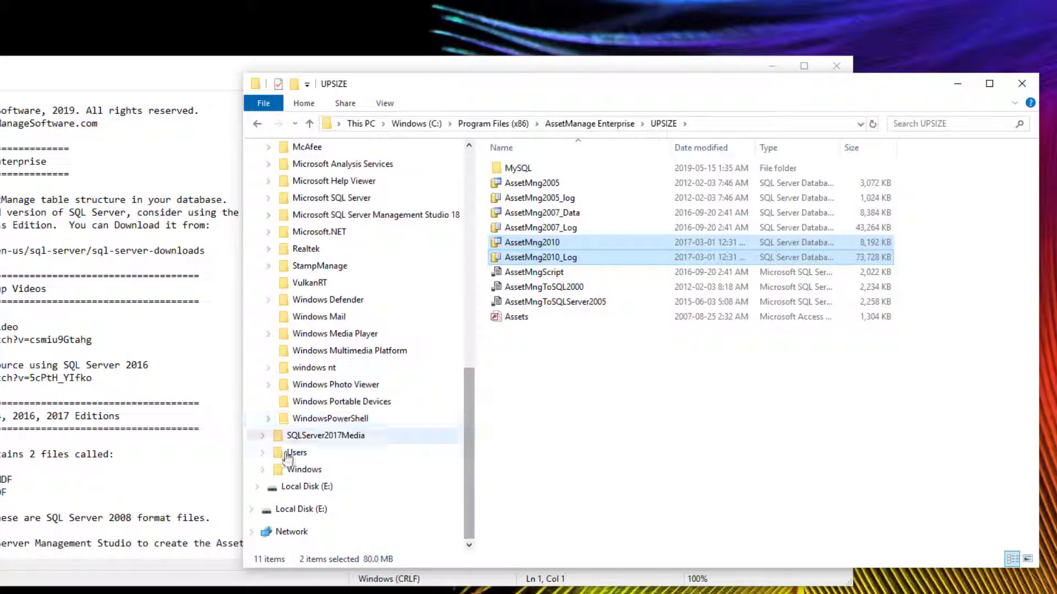
pyautogui.click(259, 453)
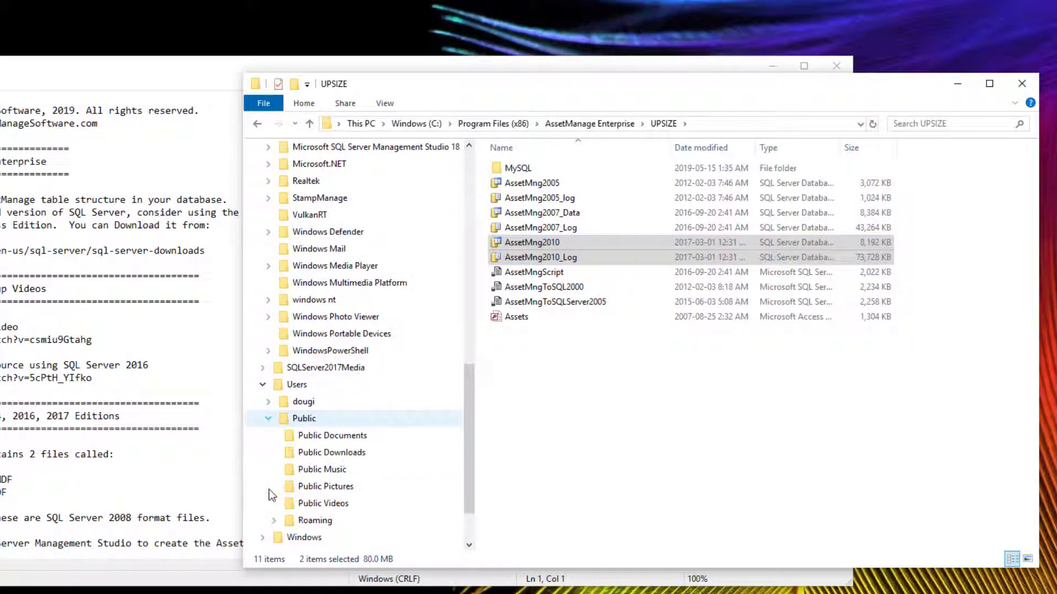
pyautogui.moveTo(330, 442)
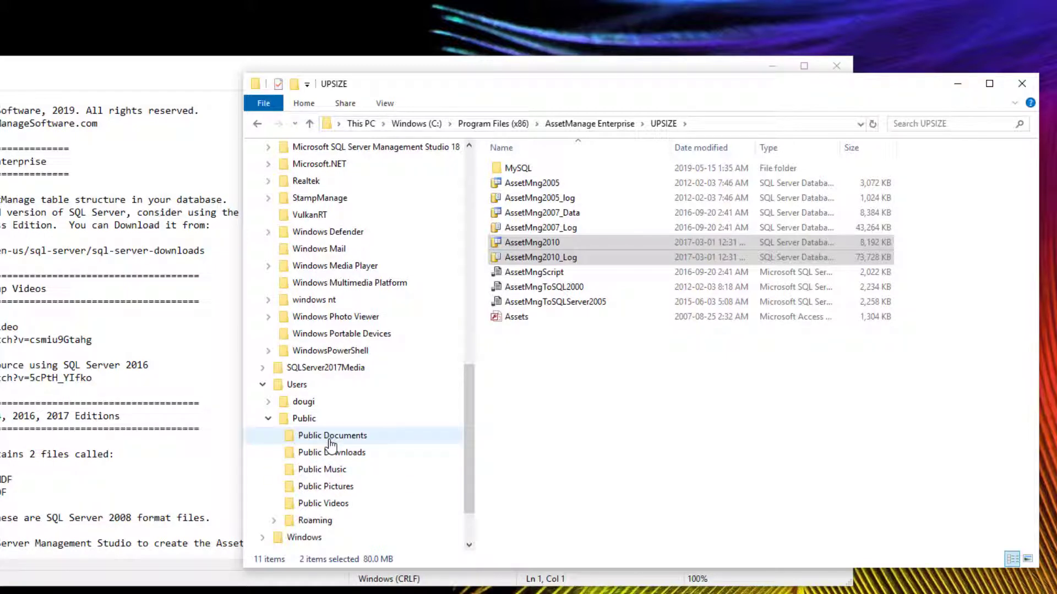
pyautogui.click(303, 419)
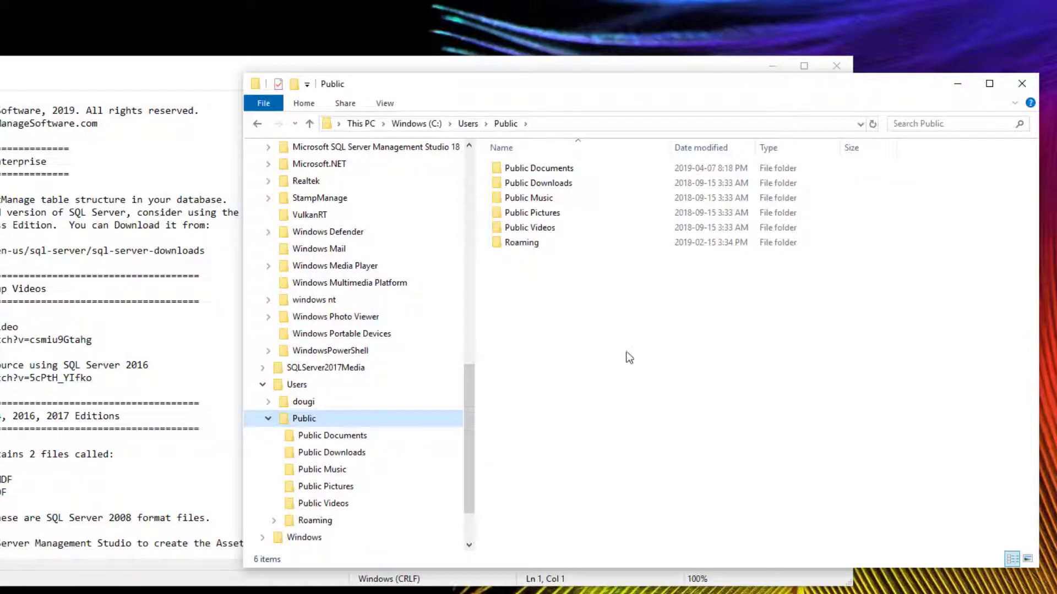
pyautogui.rightClick(628, 357)
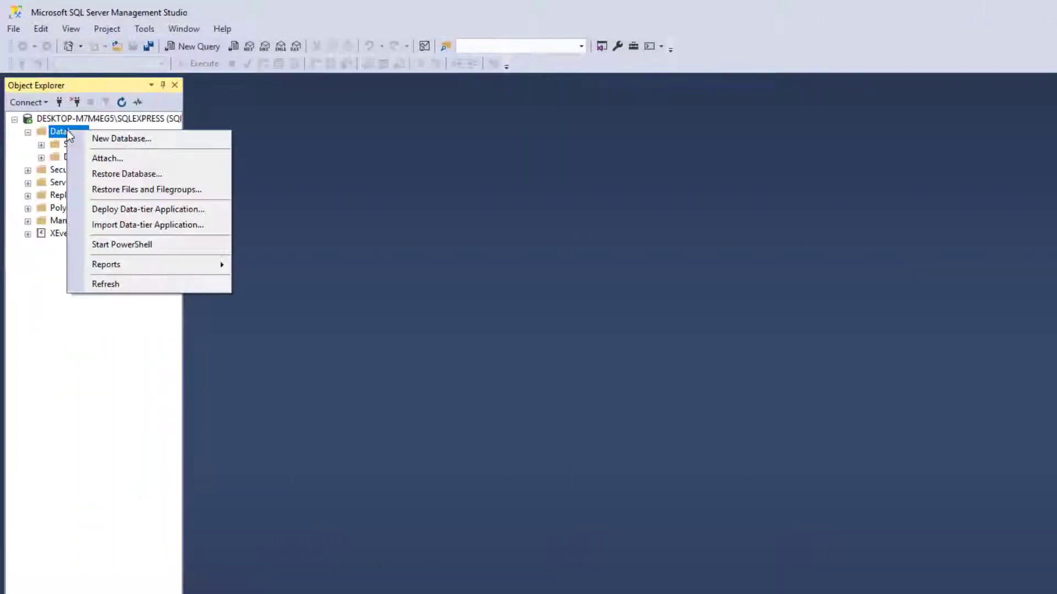
pyautogui.moveTo(113, 162)
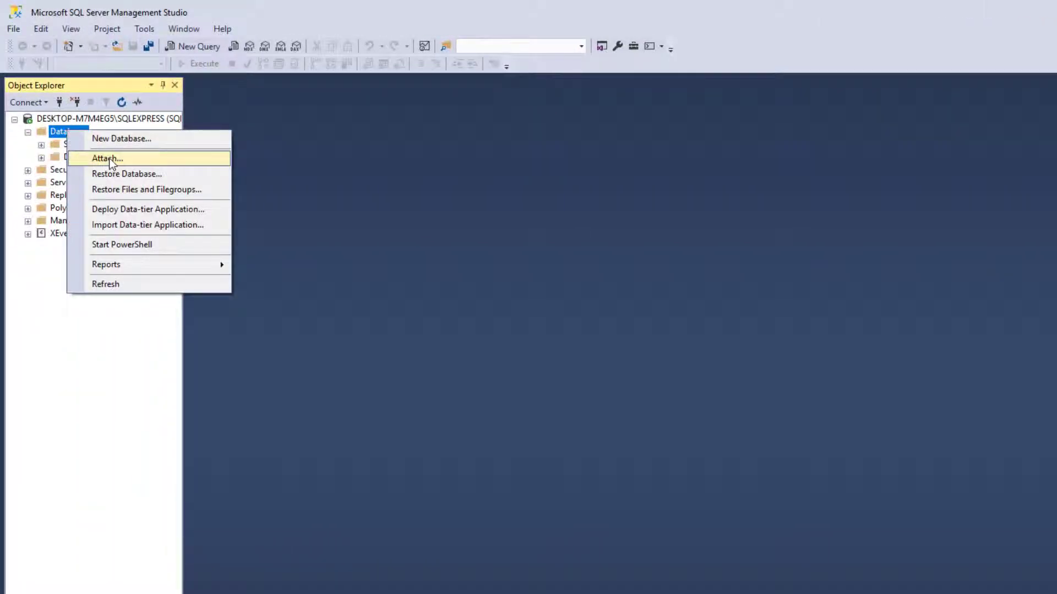
# Step: Attach AssetMng2010.MDF from the Public folder and expand AssetMng2010 > Tables
pyautogui.click(107, 159)
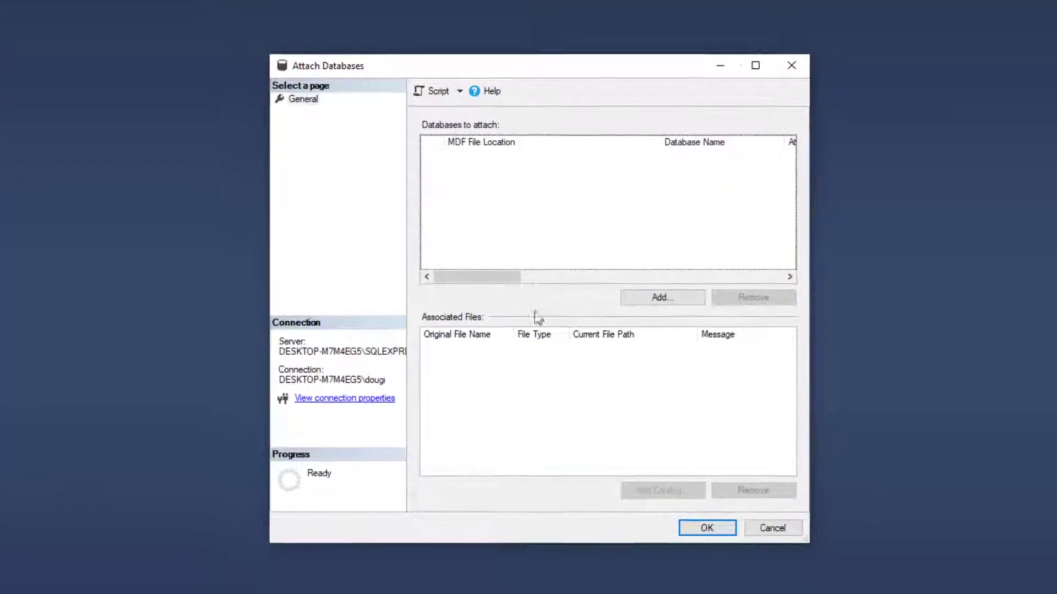
pyautogui.click(663, 297)
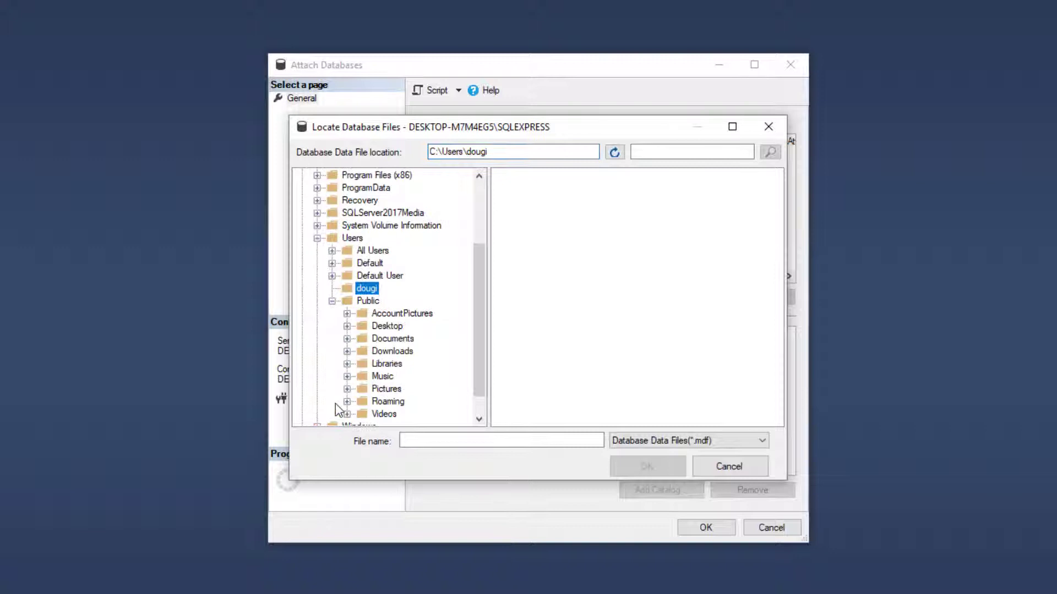
pyautogui.click(367, 301)
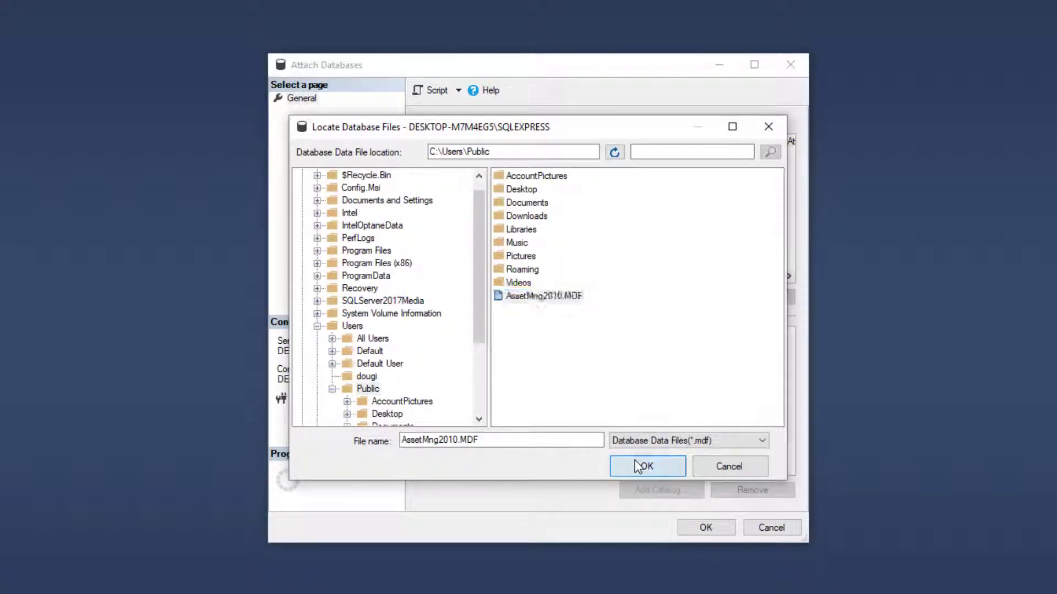
pyautogui.click(647, 466)
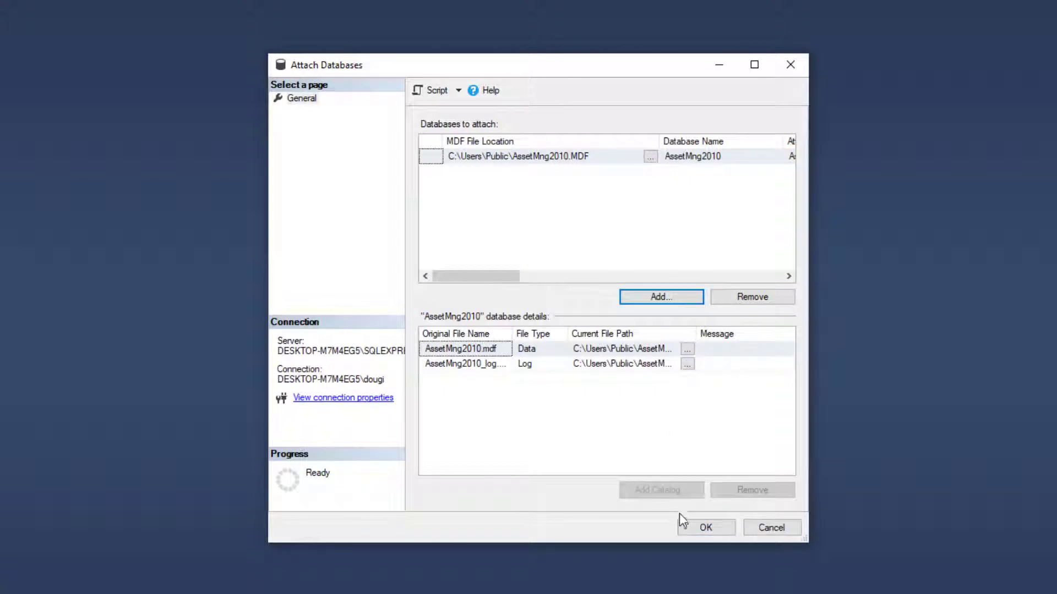
pyautogui.click(706, 528)
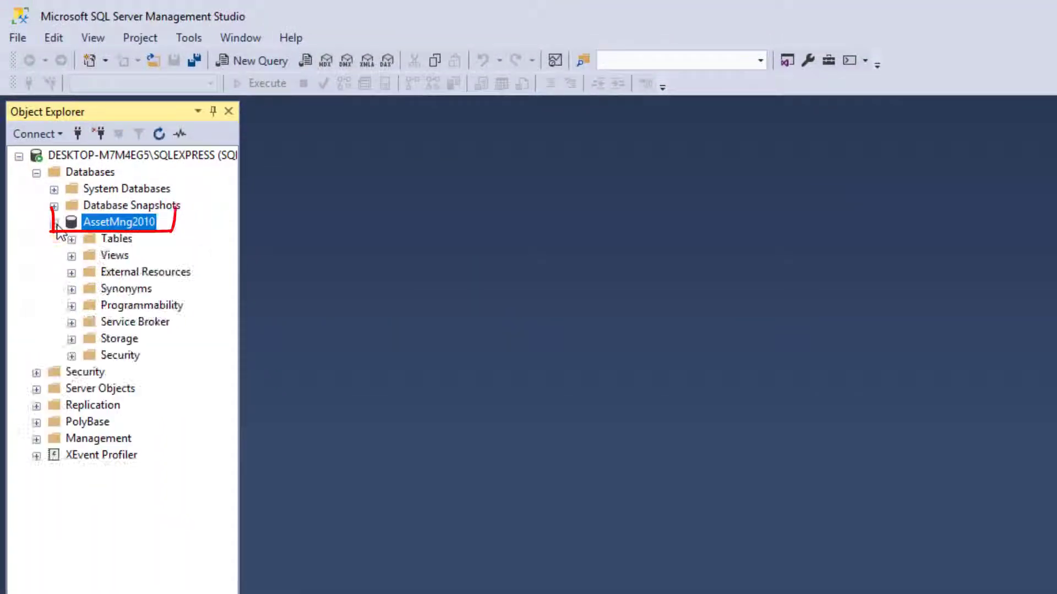
pyautogui.click(70, 239)
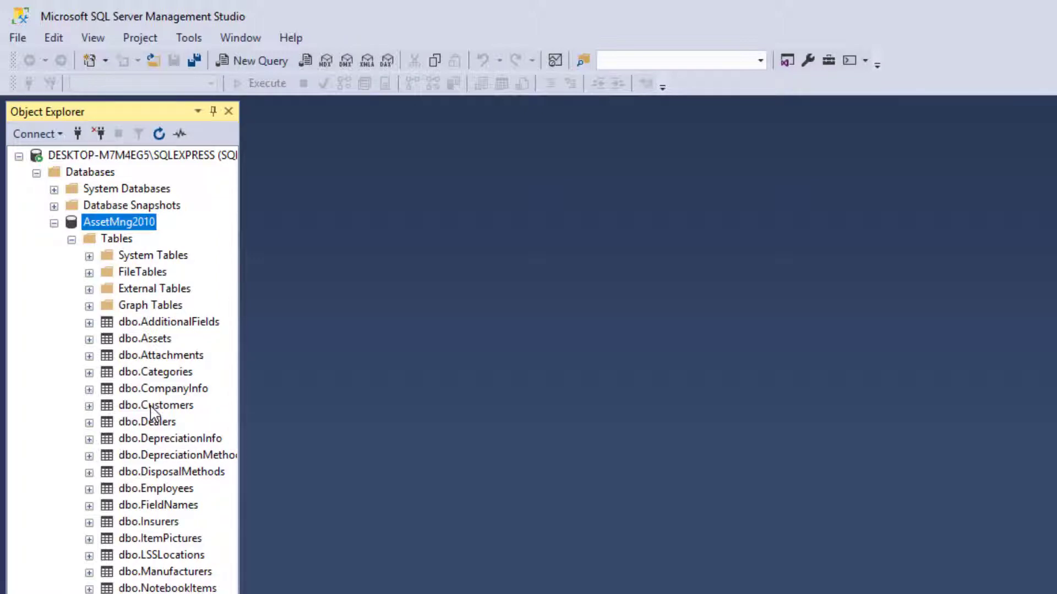
pyautogui.moveTo(155, 413)
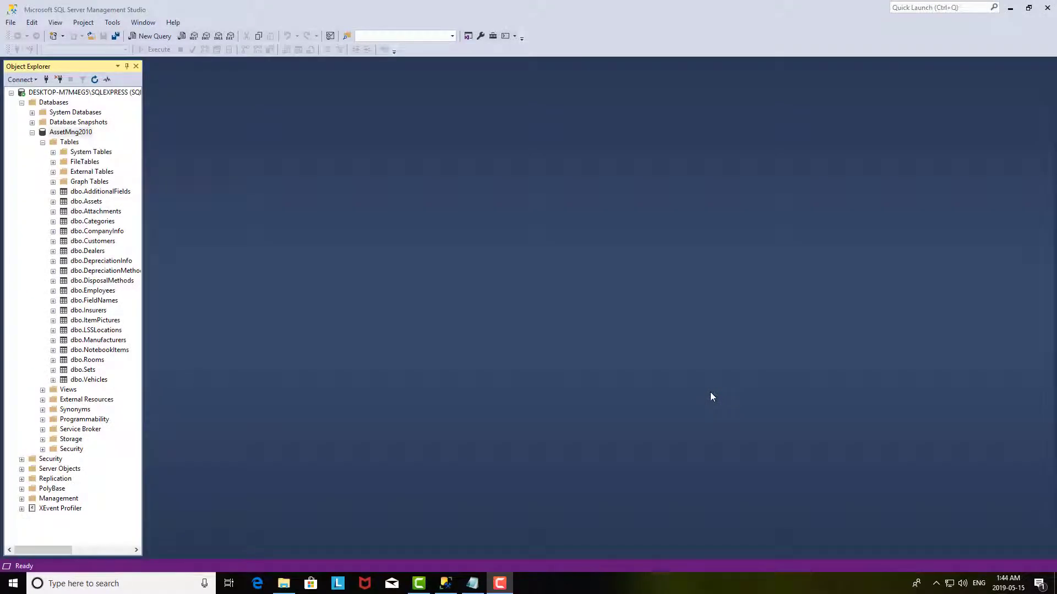
pyautogui.moveTo(1035, 35)
pyautogui.write('odbc da')
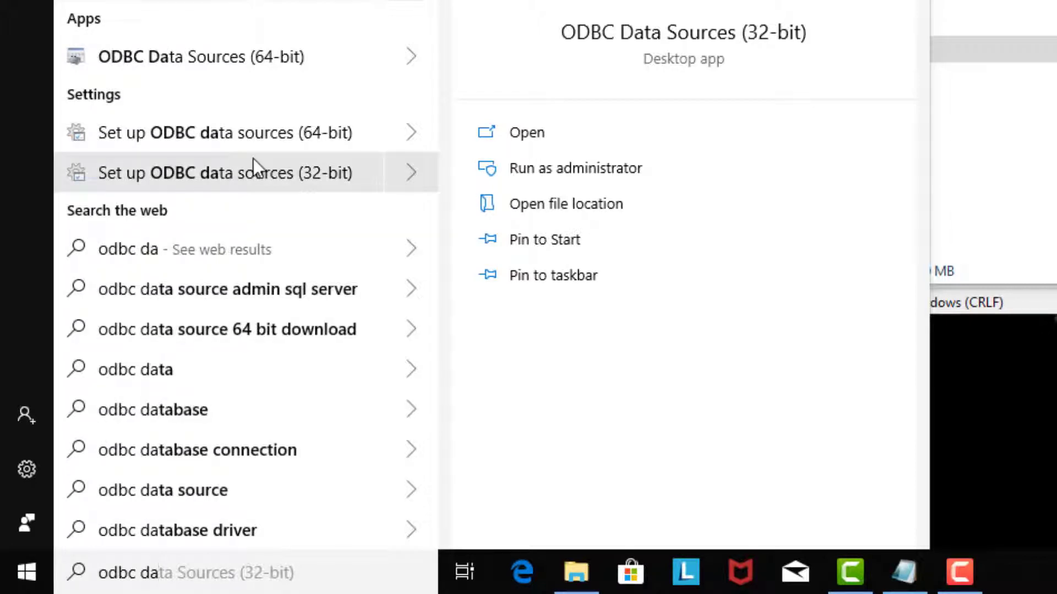
pyautogui.moveTo(268, 187)
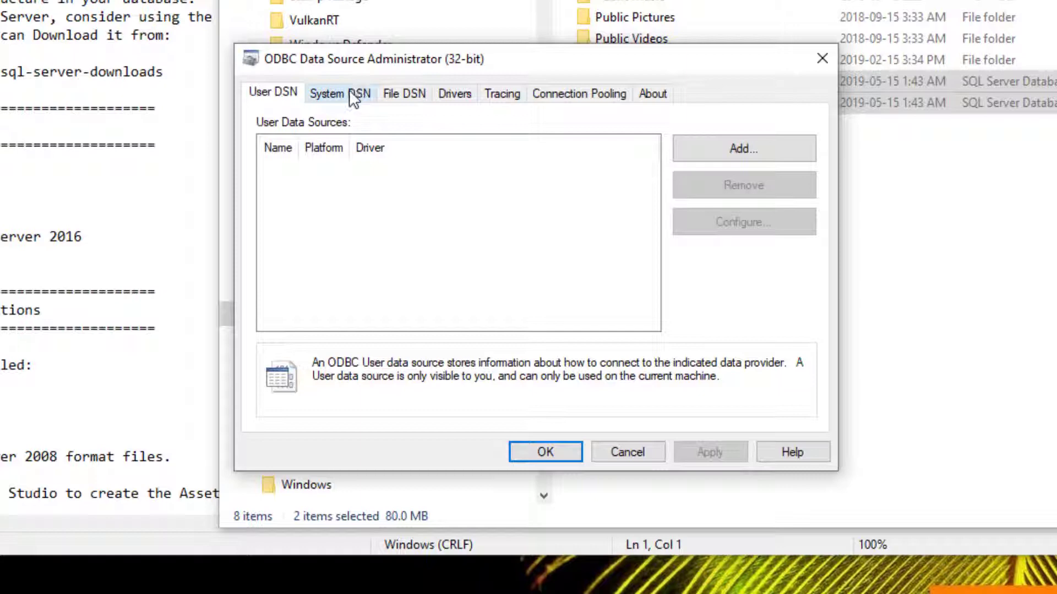
# Step: Add a new System DSN using ODBC Driver 17 for SQL Server
pyautogui.click(339, 93)
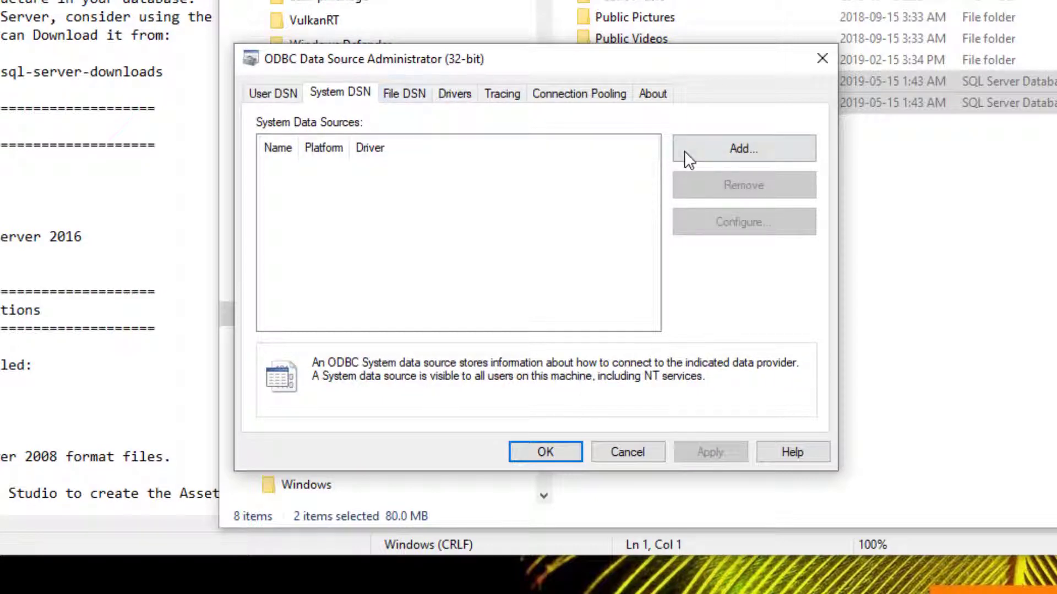
pyautogui.click(744, 148)
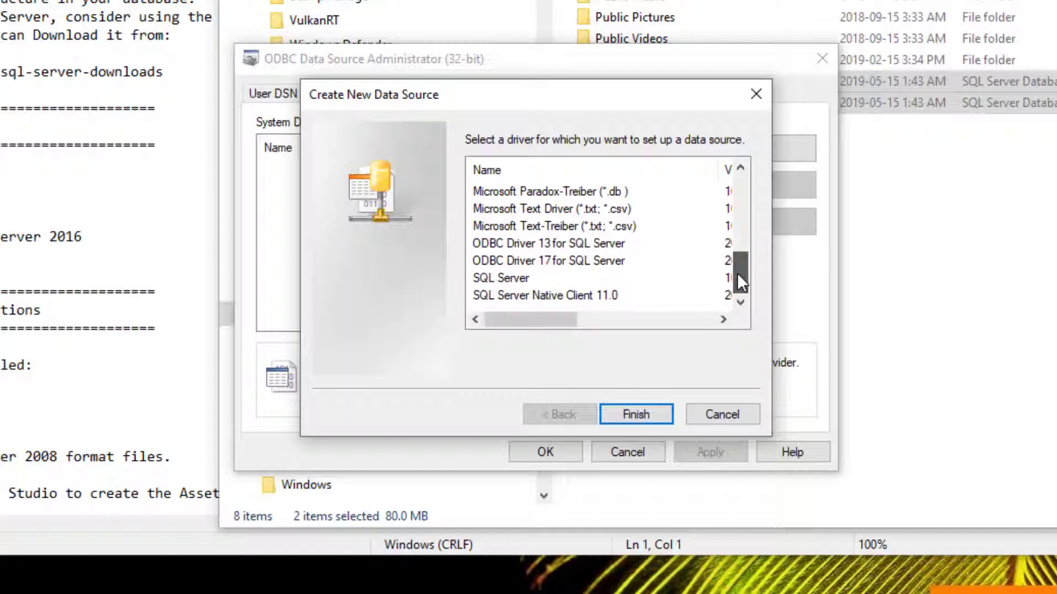
pyautogui.click(549, 261)
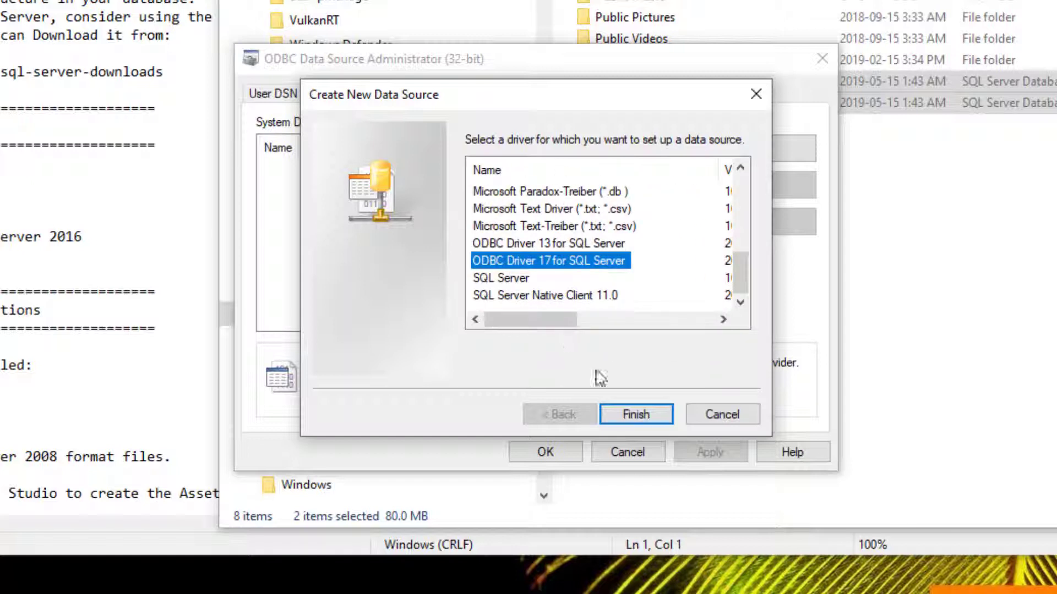
pyautogui.moveTo(641, 419)
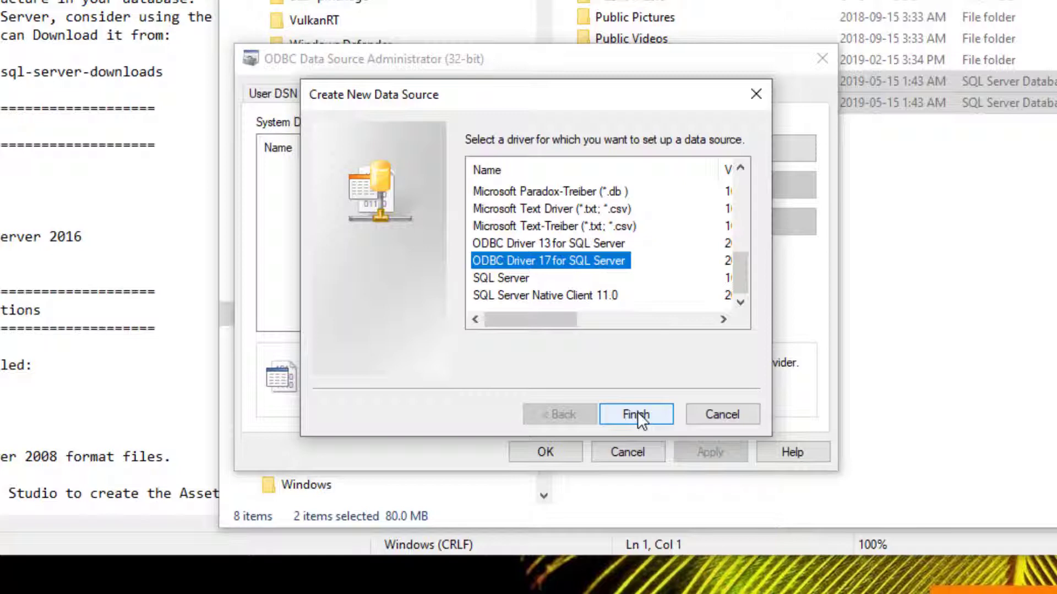
pyautogui.click(635, 415)
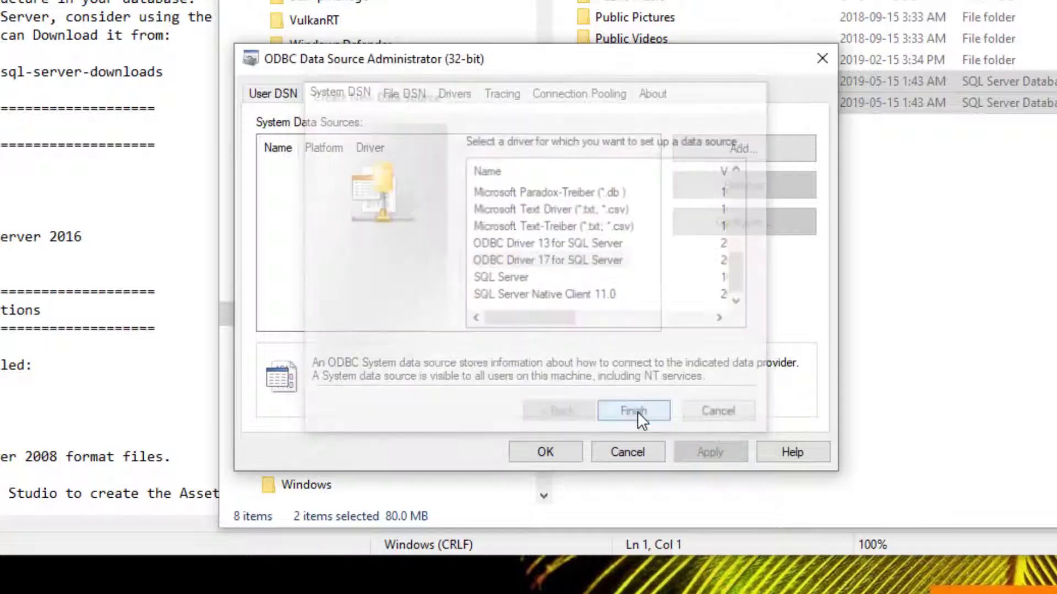
# Step: Name the data source 'AssetManage Enterprise' and open the empty Server dropdown
pyautogui.click(633, 410)
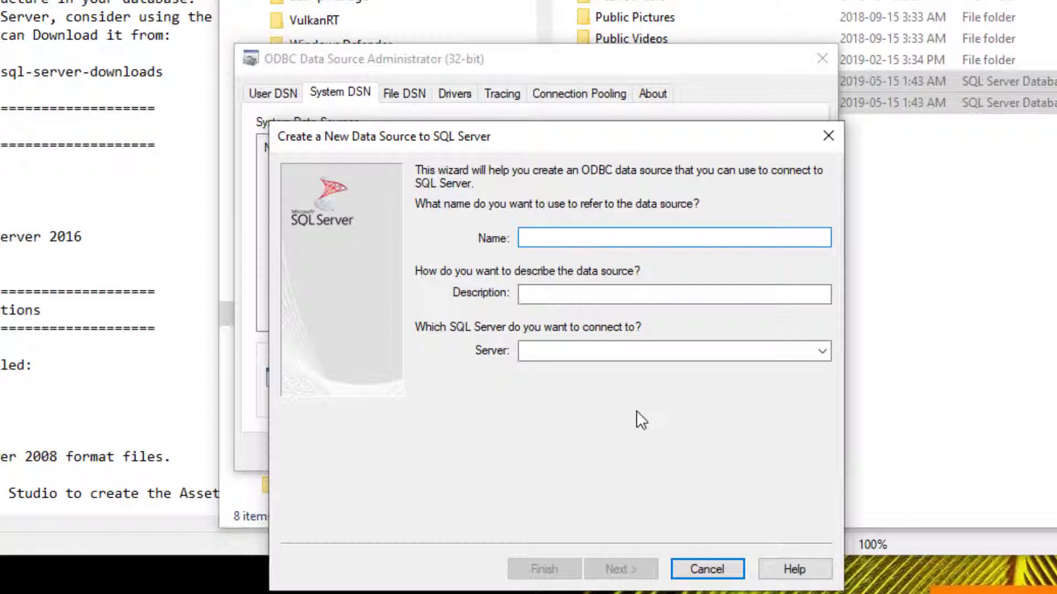
pyautogui.click(673, 237)
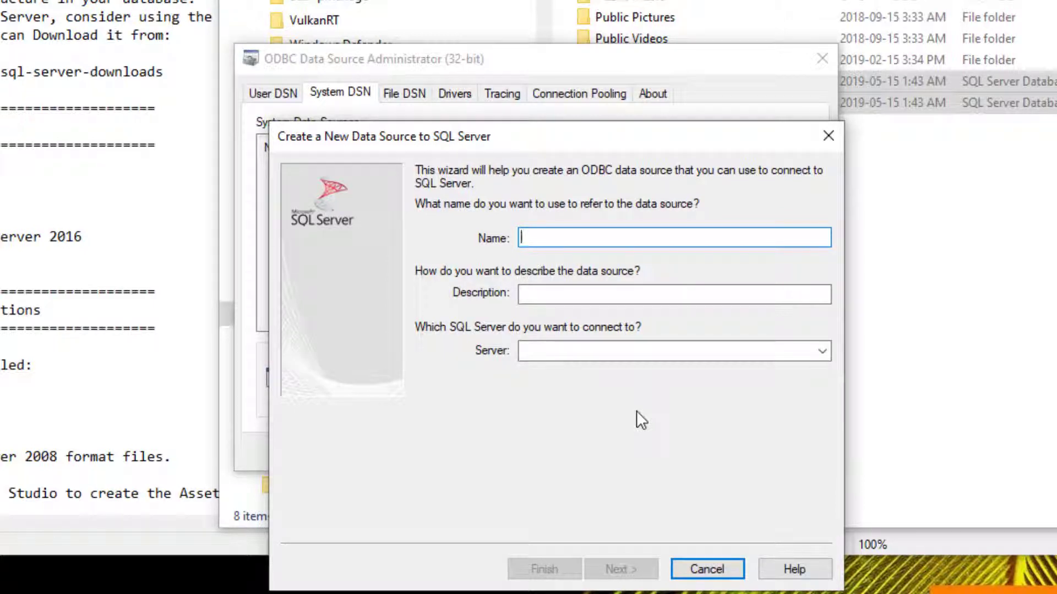
pyautogui.write('AssetManage')
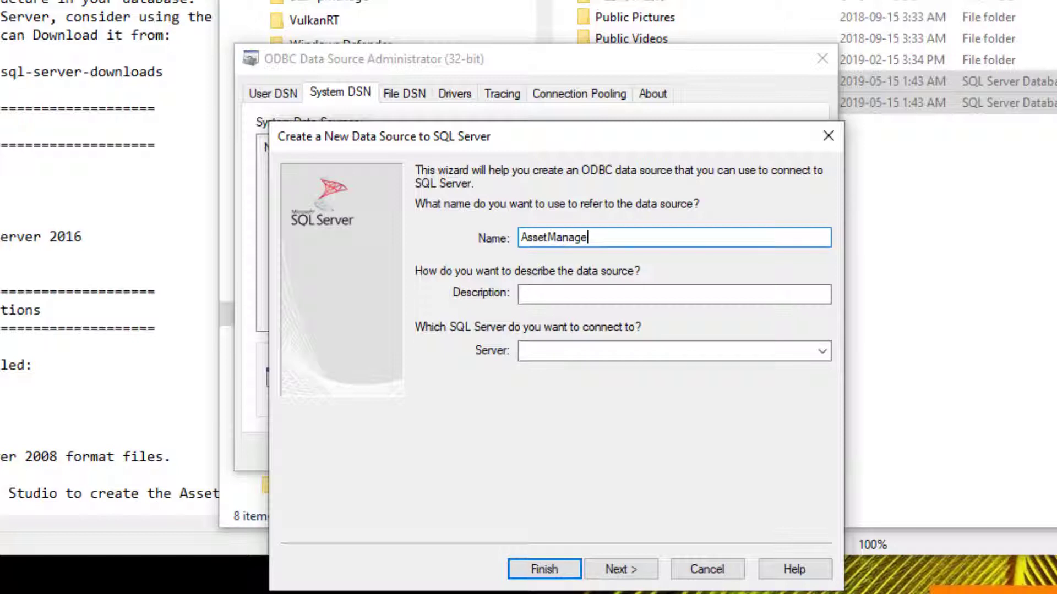
pyautogui.write('Enterpri')
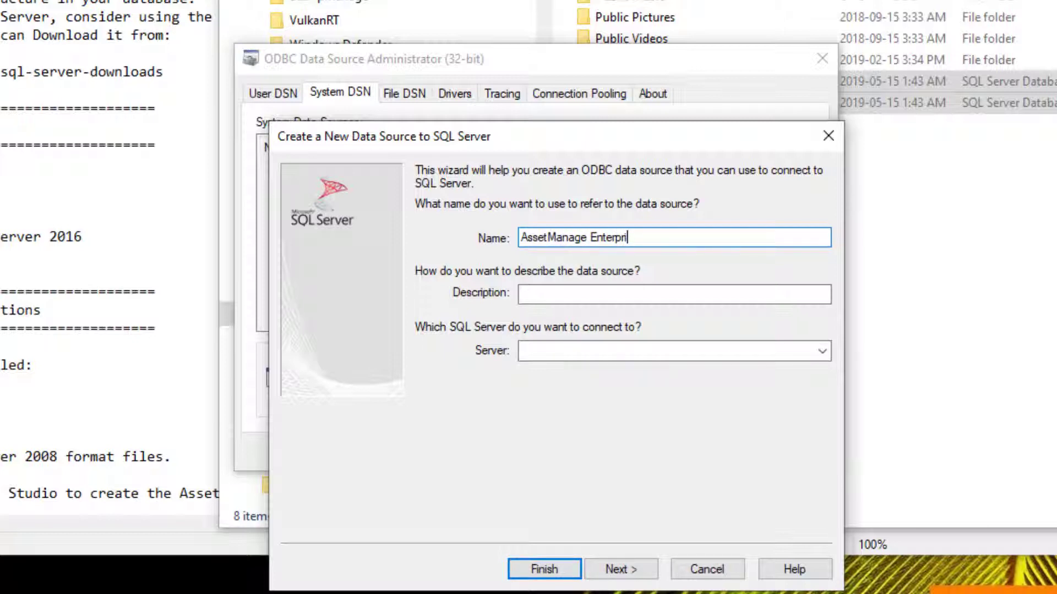
pyautogui.write('se')
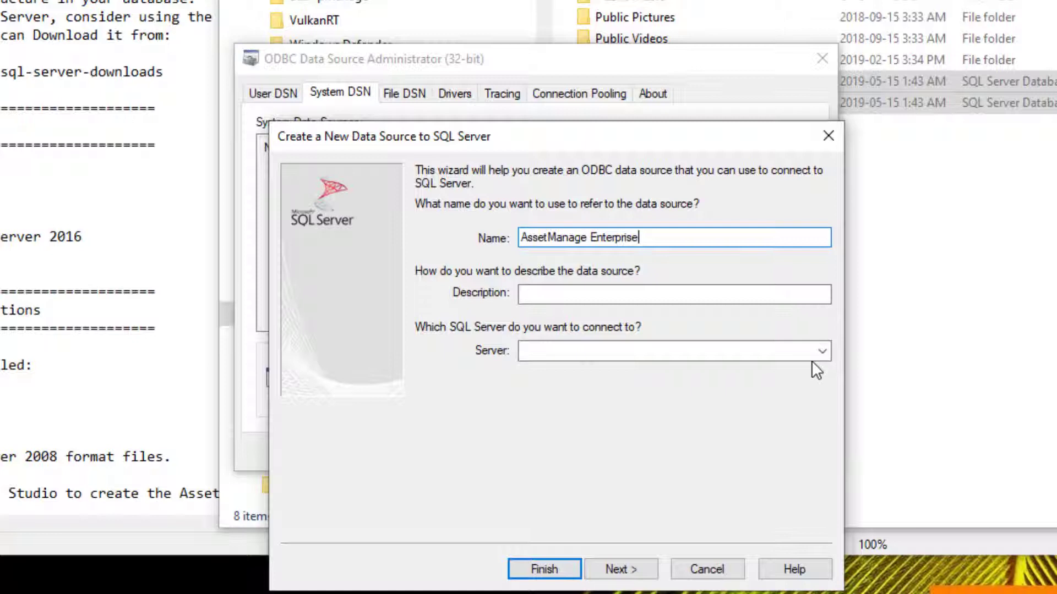
pyautogui.click(819, 351)
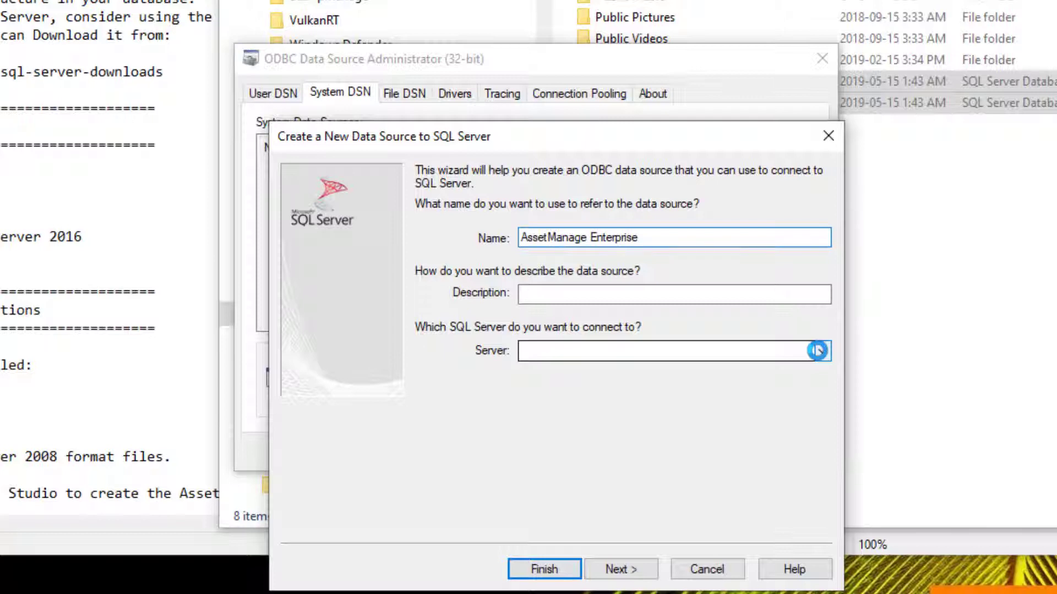
pyautogui.click(815, 351)
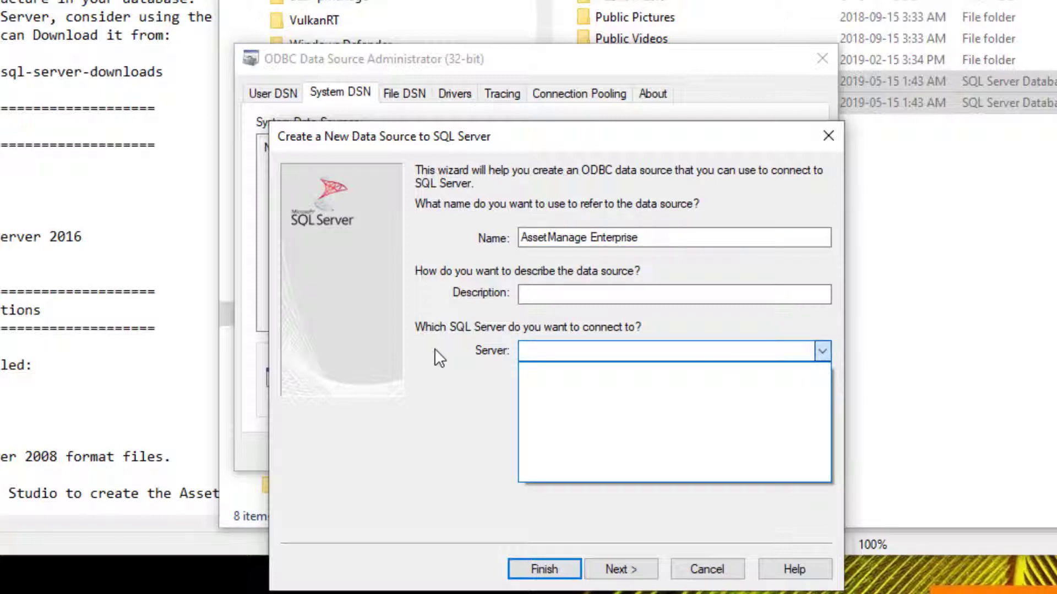
pyautogui.moveTo(461, 379)
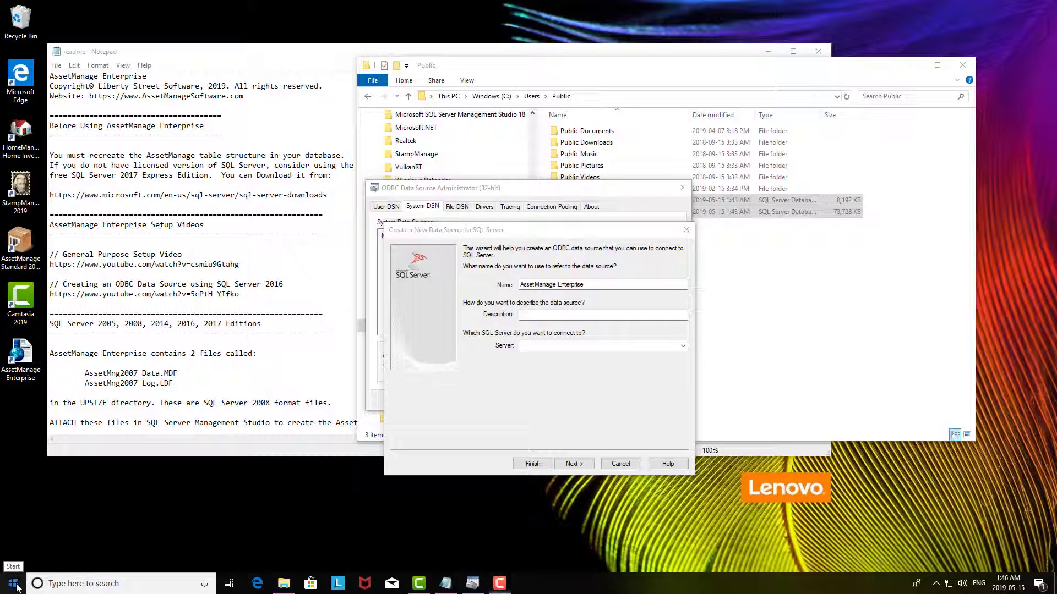
# Step: Relaunch SSMS from Microsoft SQL Server Tools 18 and copy the local SQLEXPRESS server name
pyautogui.click(9, 583)
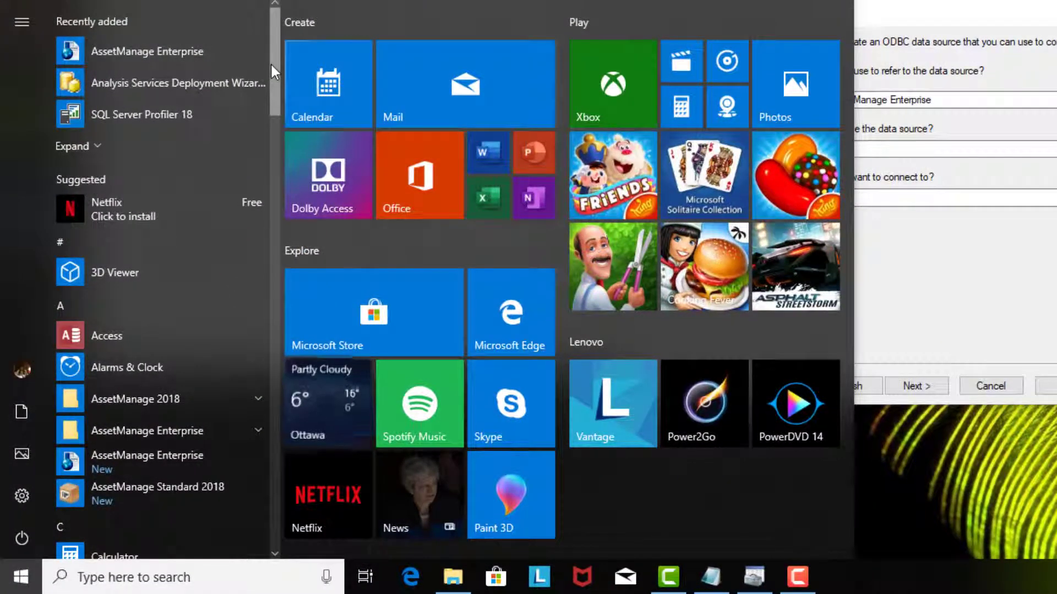
pyautogui.scroll(-3)
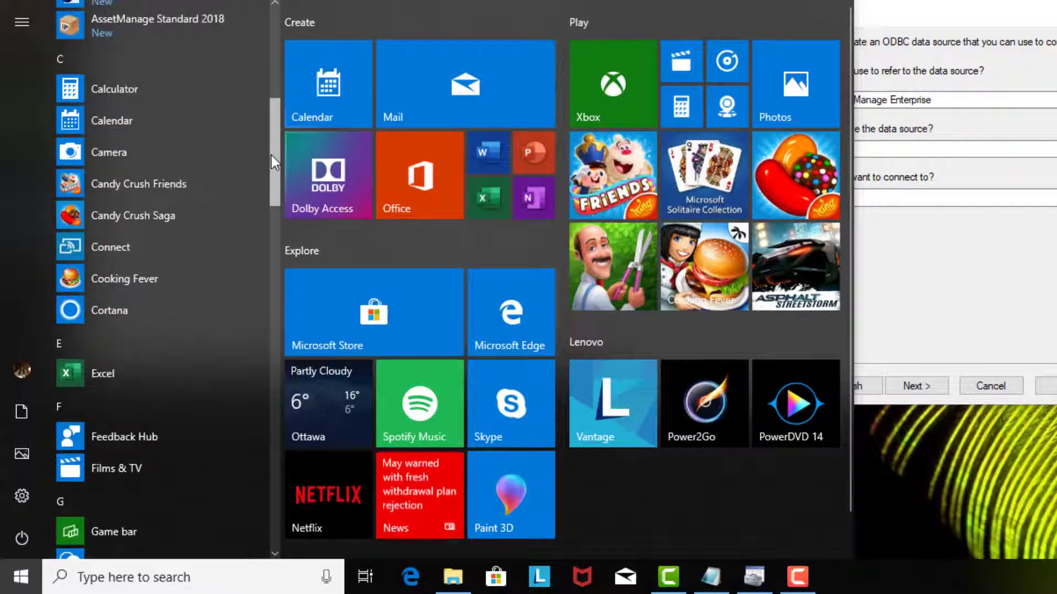
pyautogui.scroll(-3)
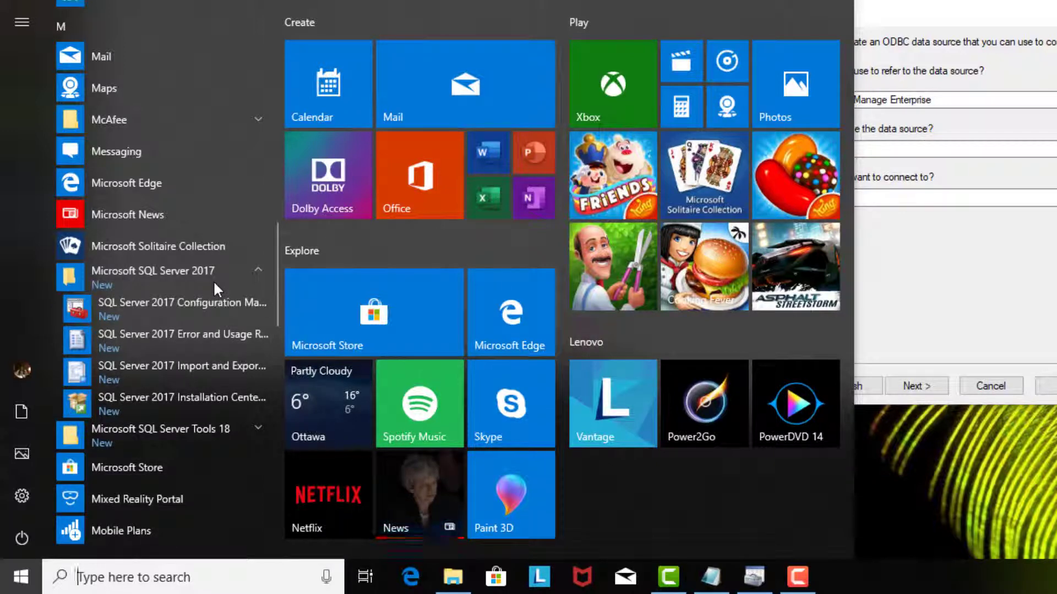
pyautogui.click(160, 429)
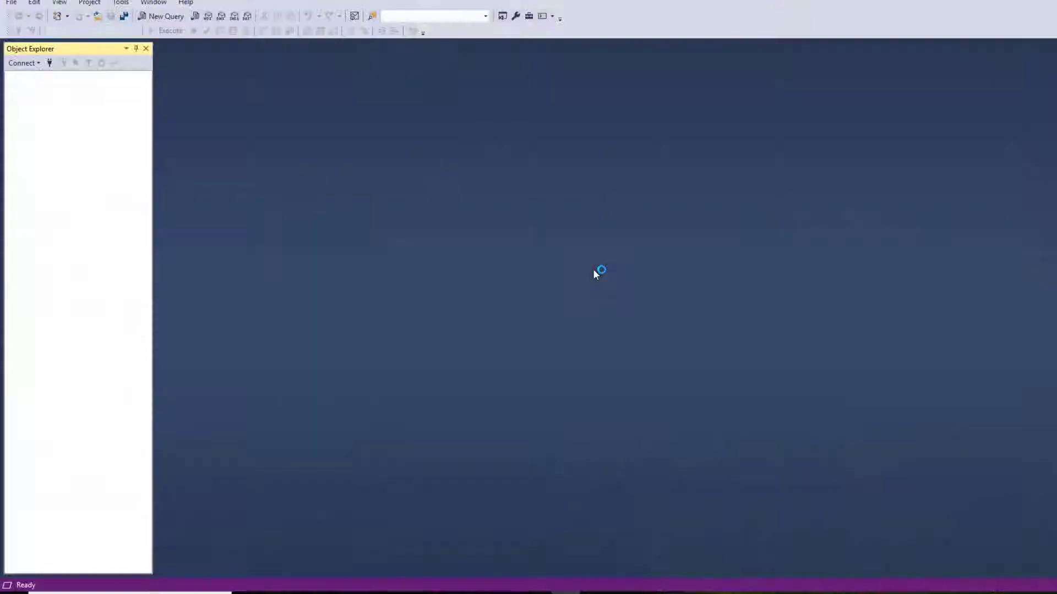
pyautogui.click(22, 63)
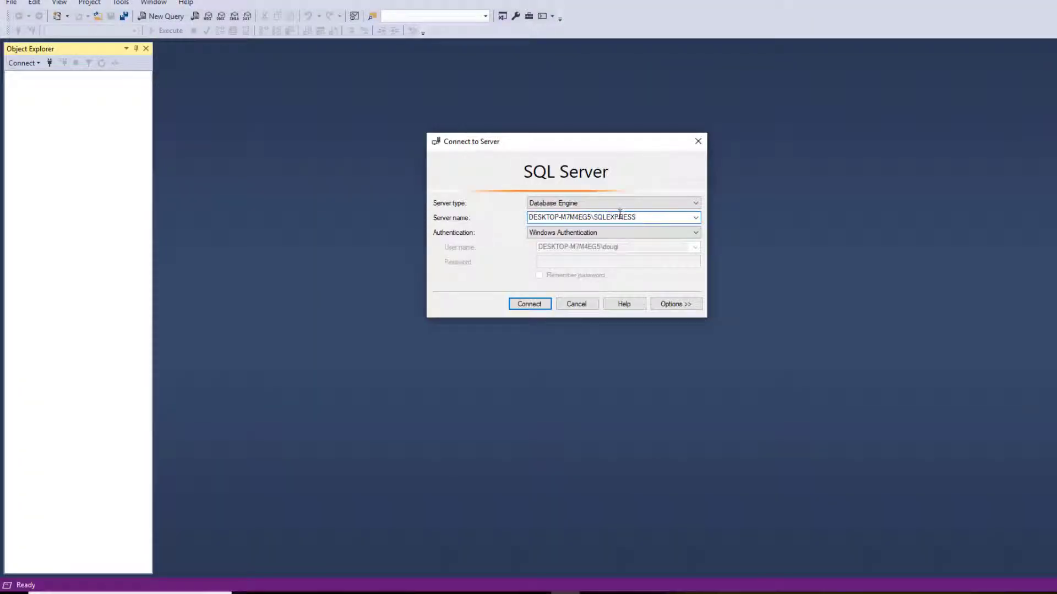
pyautogui.rightClick(619, 218)
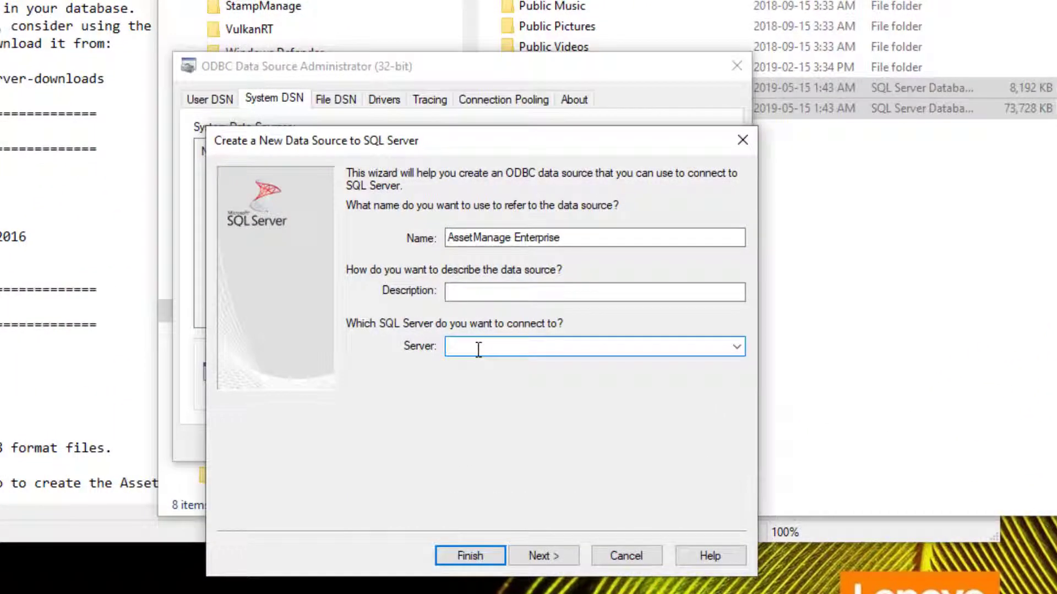
# Step: Enter server DESKTOP-M7M4EG5\SQLEXPRESS and accept Integrated Windows authentication
pyautogui.write('DESKTOP-M7M4EG5\\SQLEXPRESS')
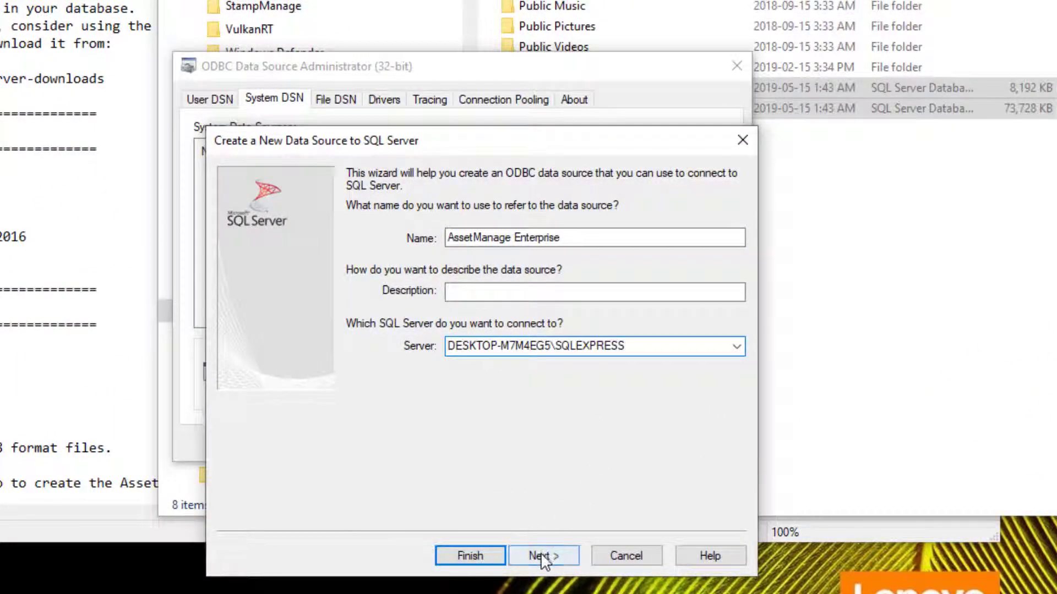
pyautogui.click(543, 556)
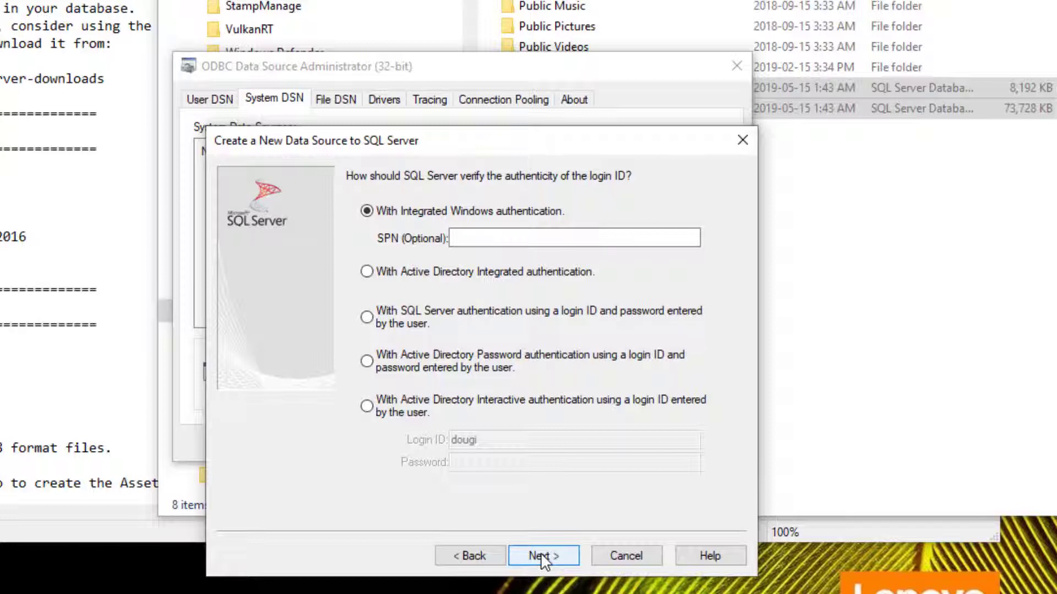
pyautogui.moveTo(582, 394)
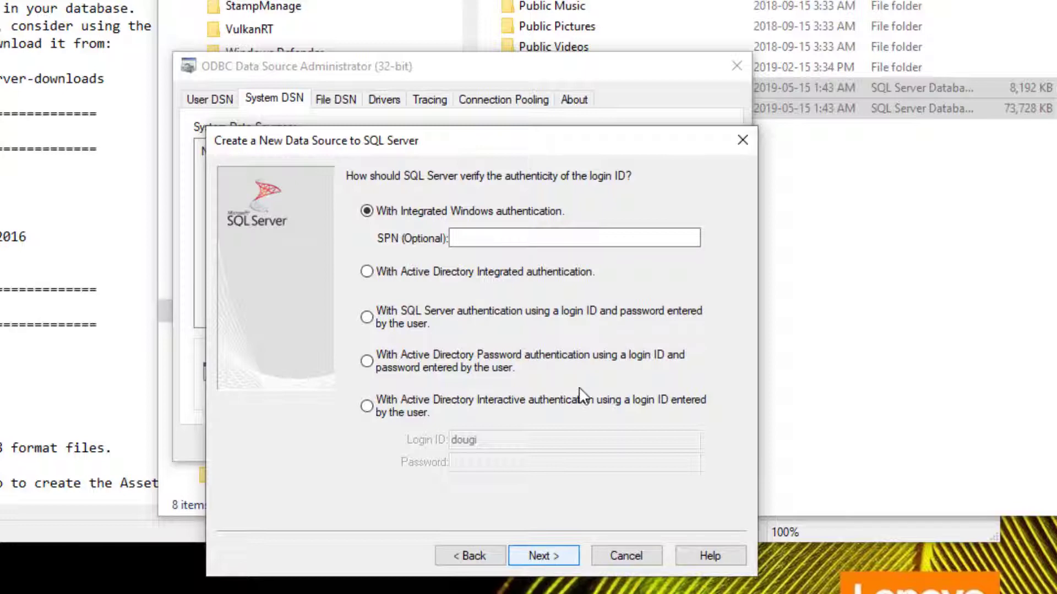
pyautogui.moveTo(557, 552)
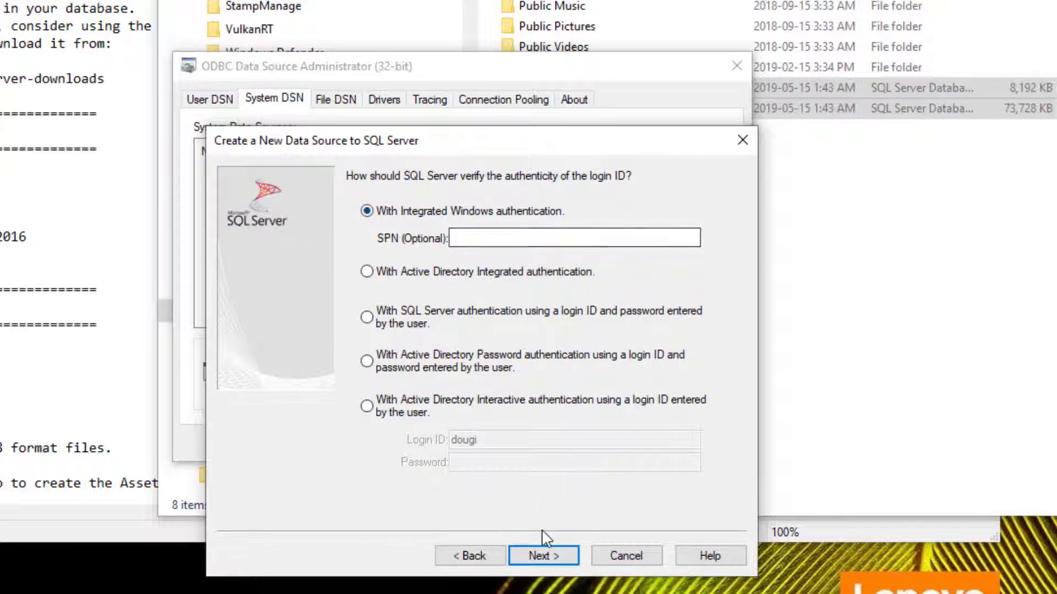
pyautogui.click(543, 556)
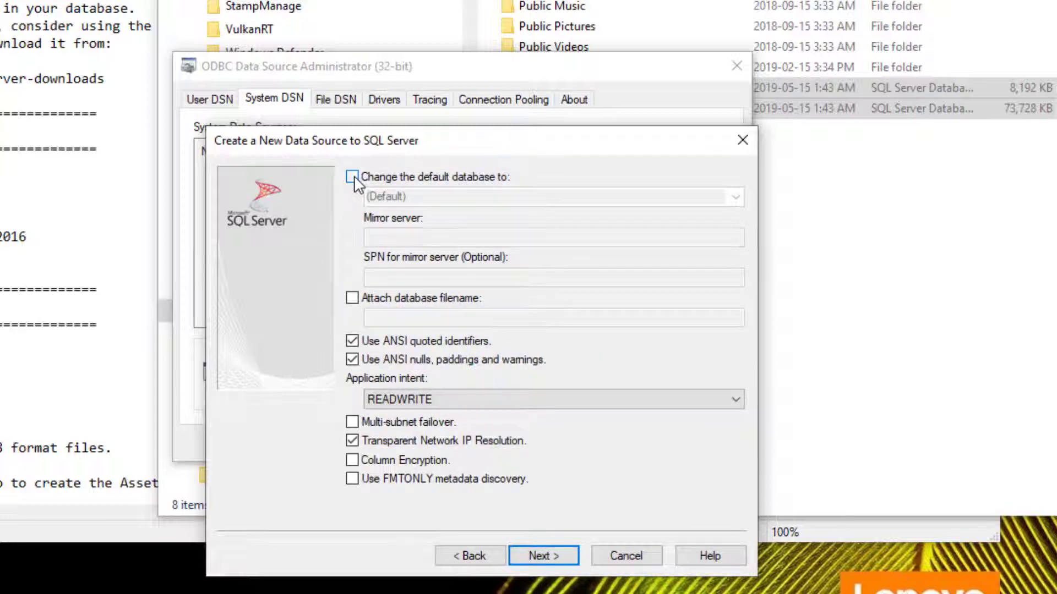
# Step: Change the default database to AssetMng2010 and continue to the final options page
pyautogui.click(353, 177)
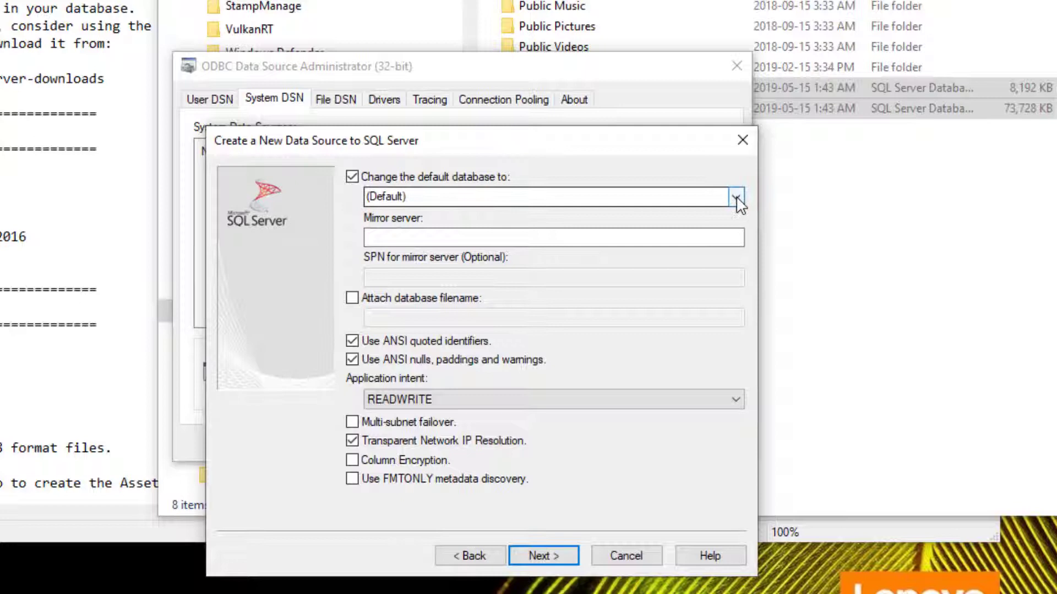
pyautogui.click(736, 197)
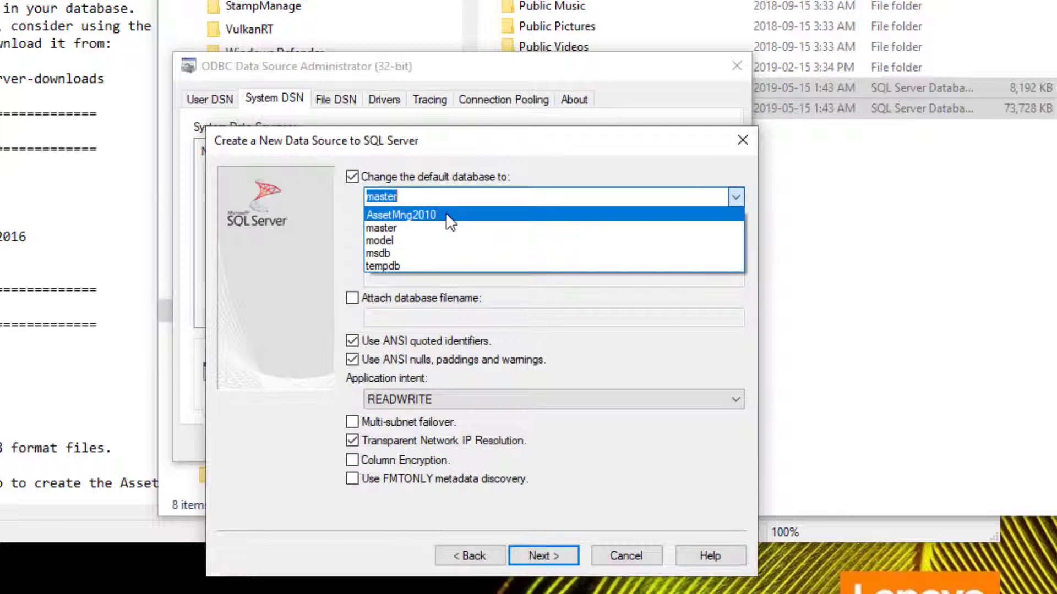
pyautogui.click(401, 215)
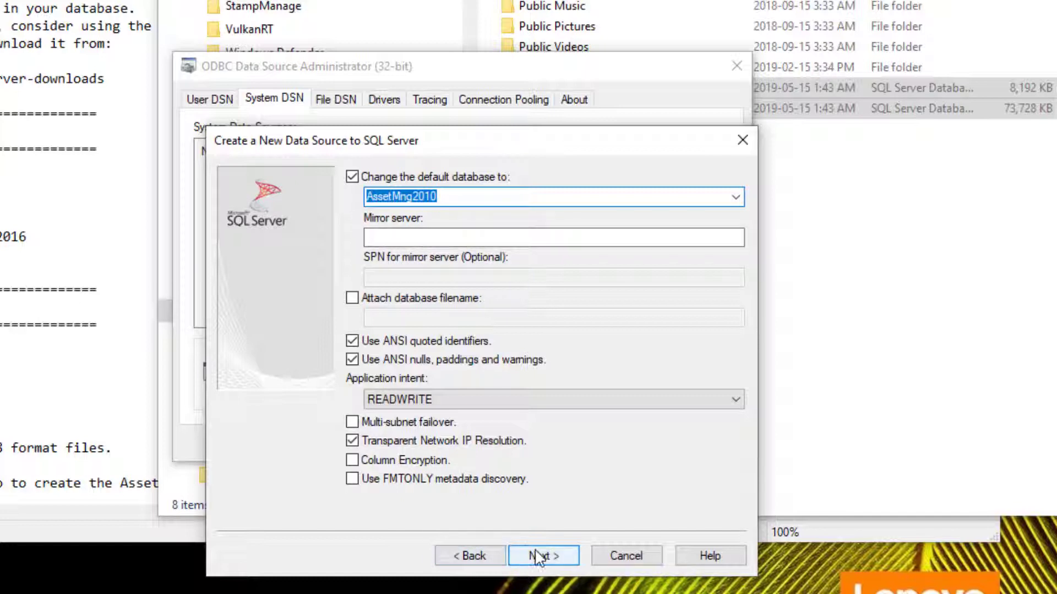
pyautogui.click(543, 556)
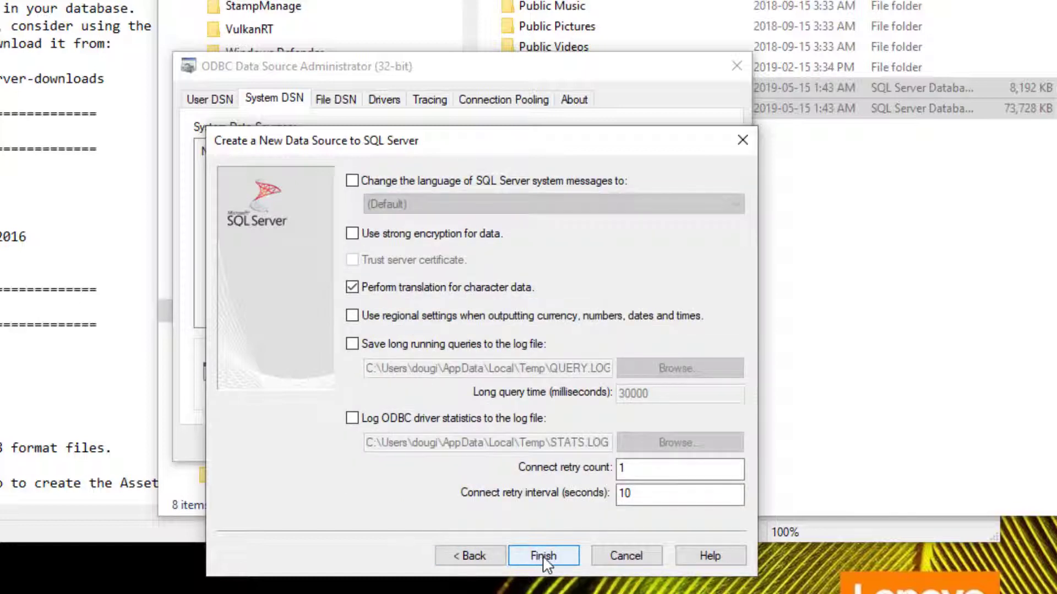
# Step: Finish the wizard and accept the ODBC Microsoft SQL Server Setup summary
pyautogui.click(544, 556)
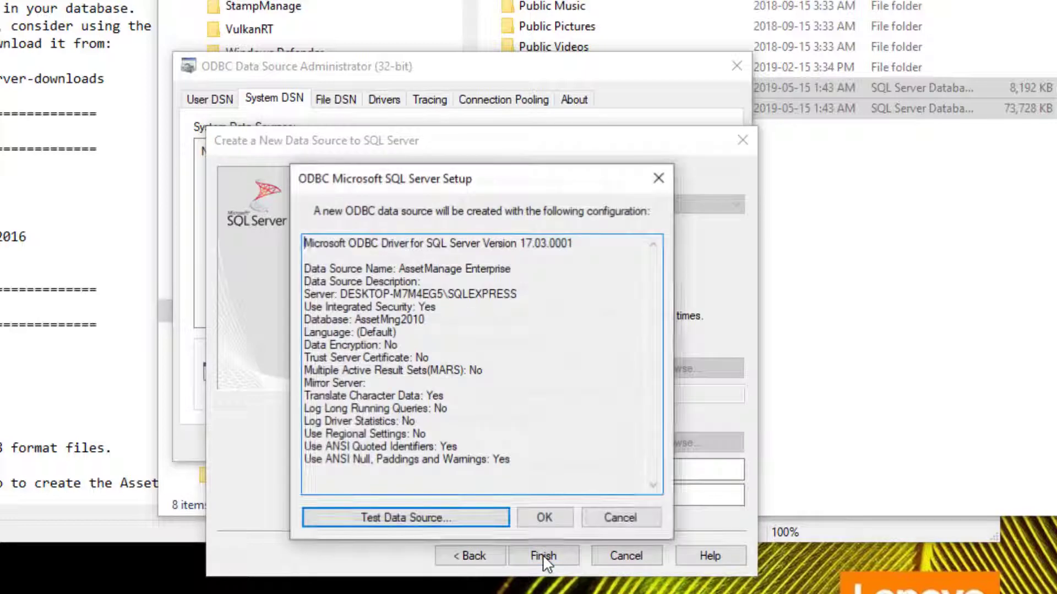
pyautogui.click(406, 518)
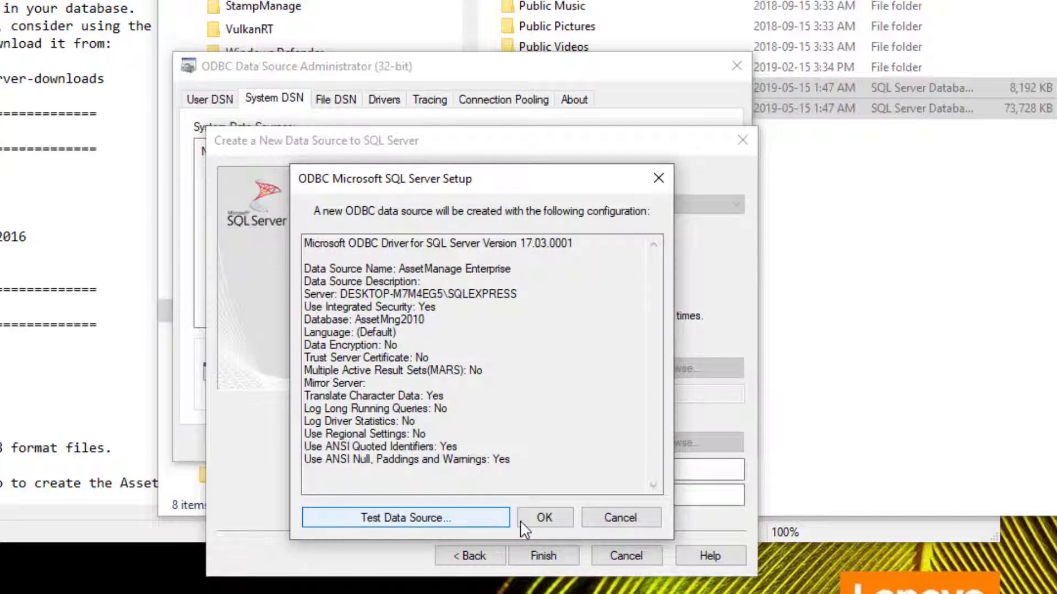
pyautogui.click(545, 517)
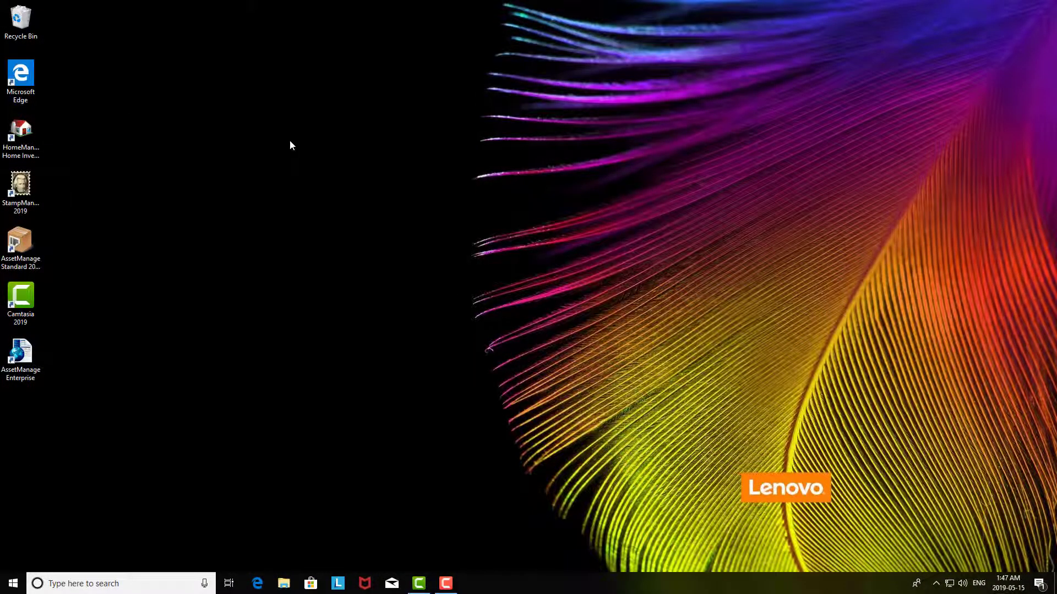
# Step: Launch AssetManage Enterprise and connect via the AssetManage Enterprise machine data source
pyautogui.click(20, 353)
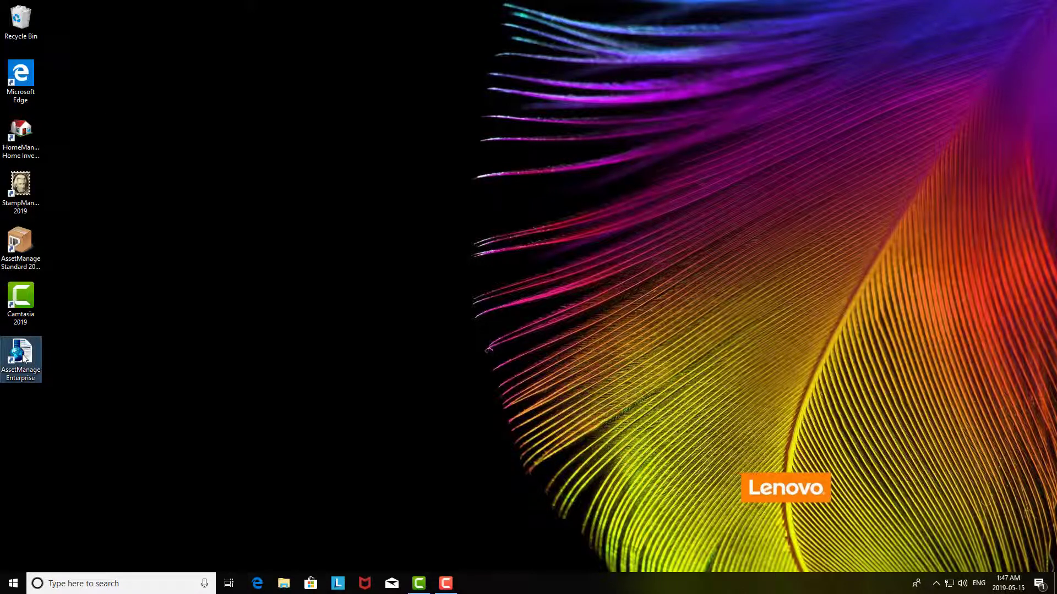
pyautogui.moveTo(23, 358)
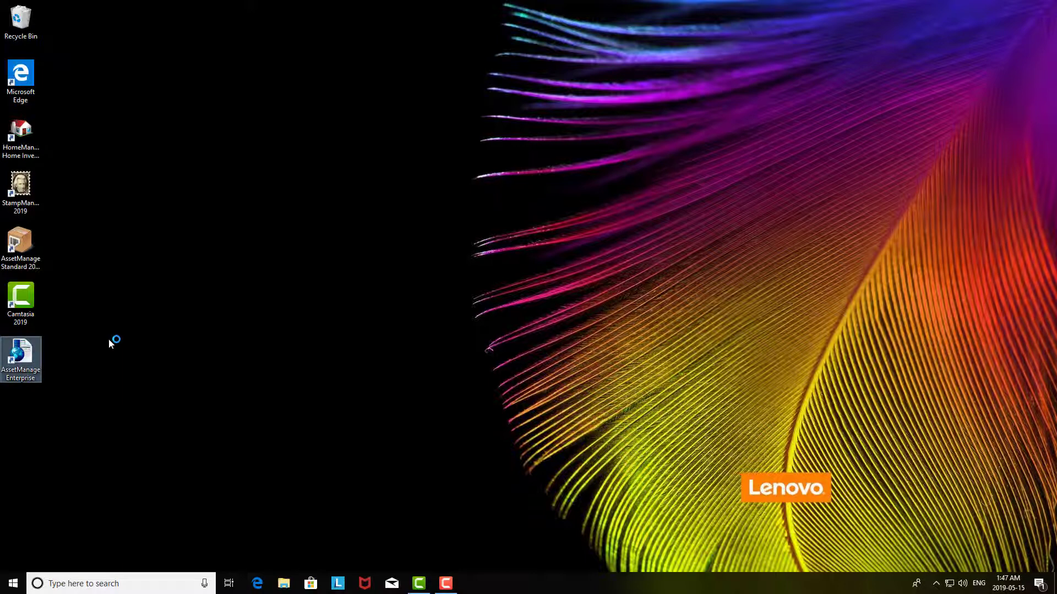
pyautogui.doubleClick(21, 351)
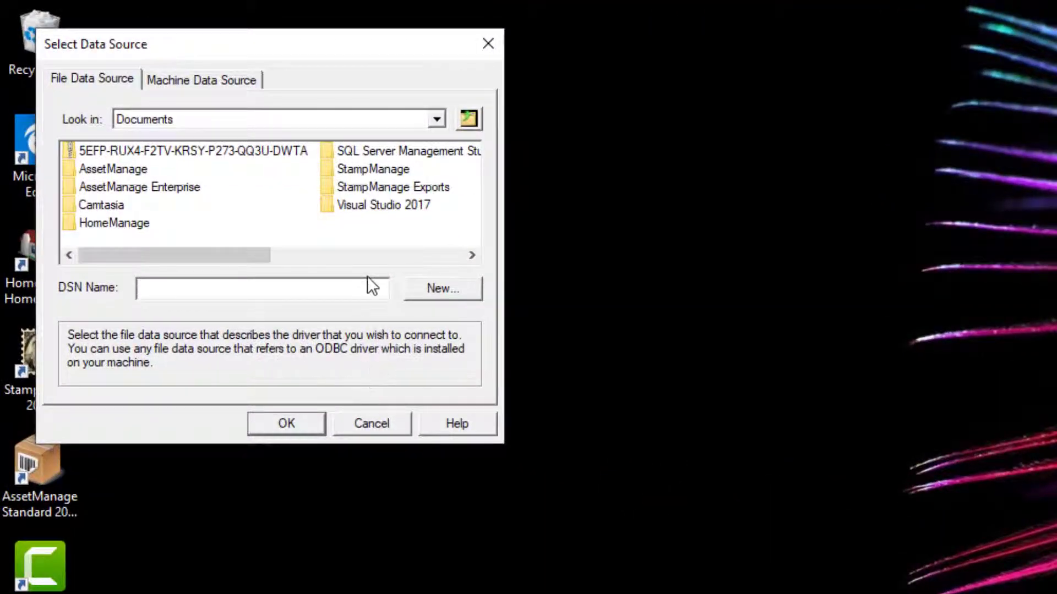
pyautogui.click(201, 80)
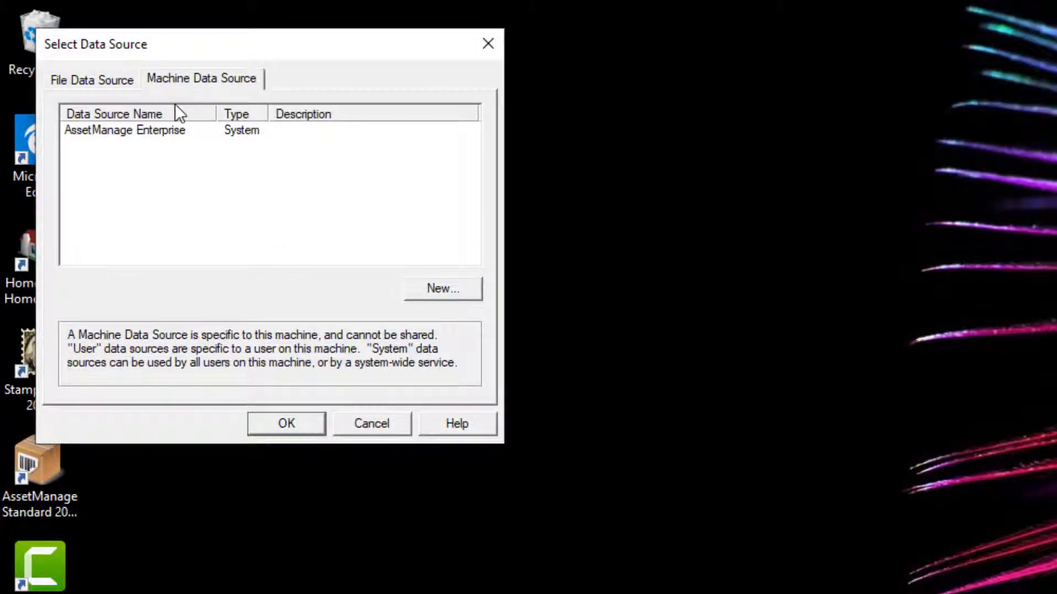
pyautogui.moveTo(164, 138)
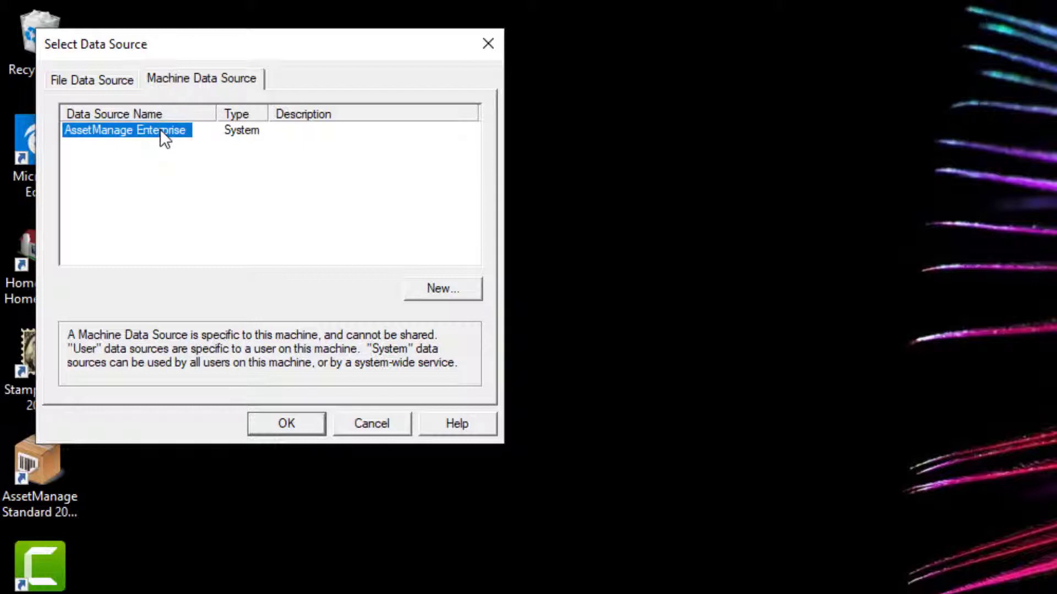
pyautogui.moveTo(332, 253)
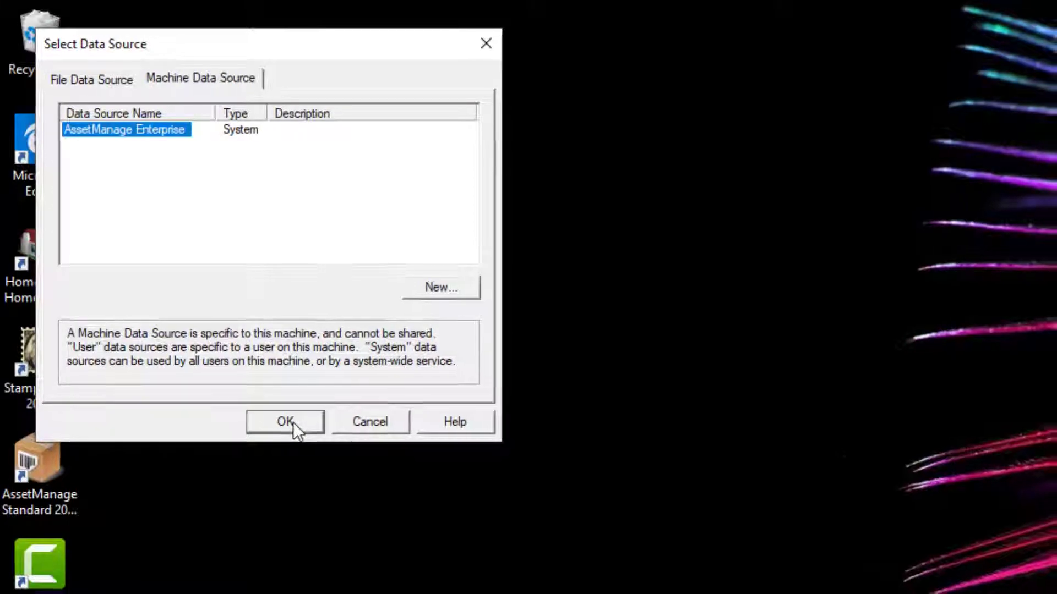
pyautogui.click(285, 421)
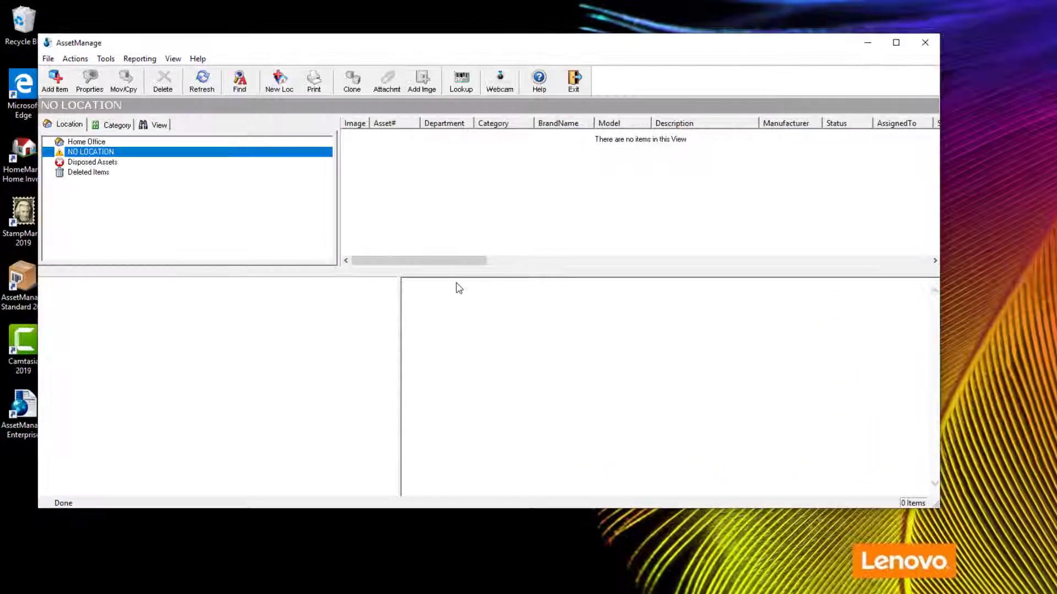
# Step: Add a Herman Miller Chair item under Home Office with category Chairs
pyautogui.click(85, 142)
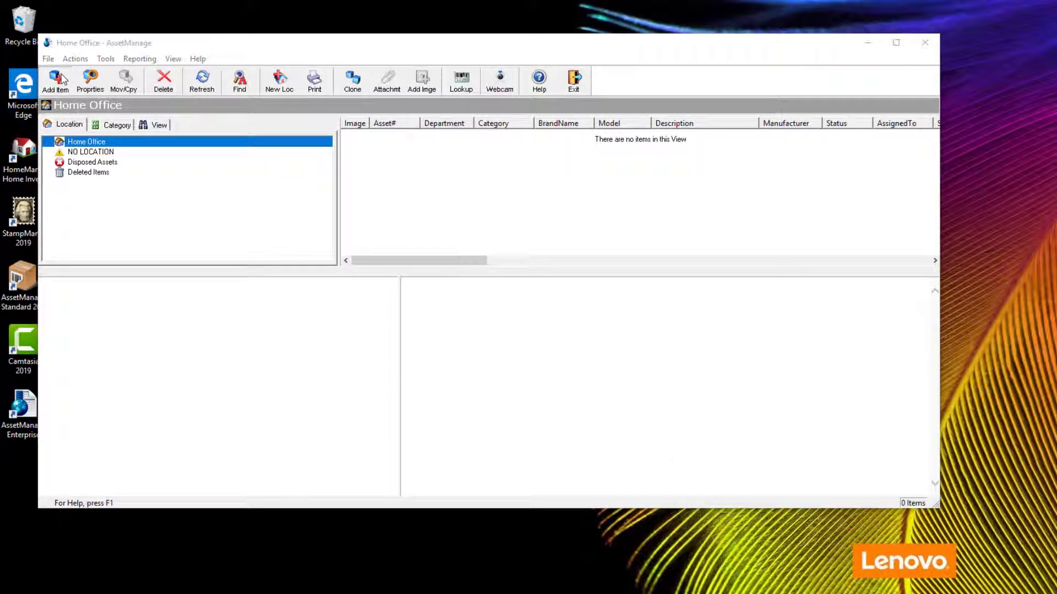
pyautogui.click(55, 80)
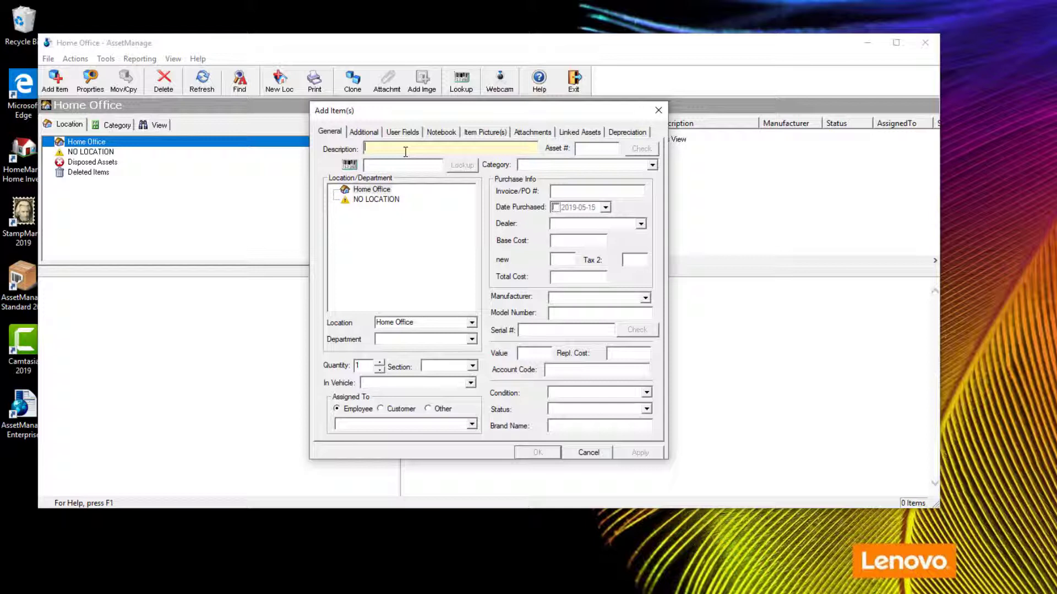
pyautogui.write('Hewl')
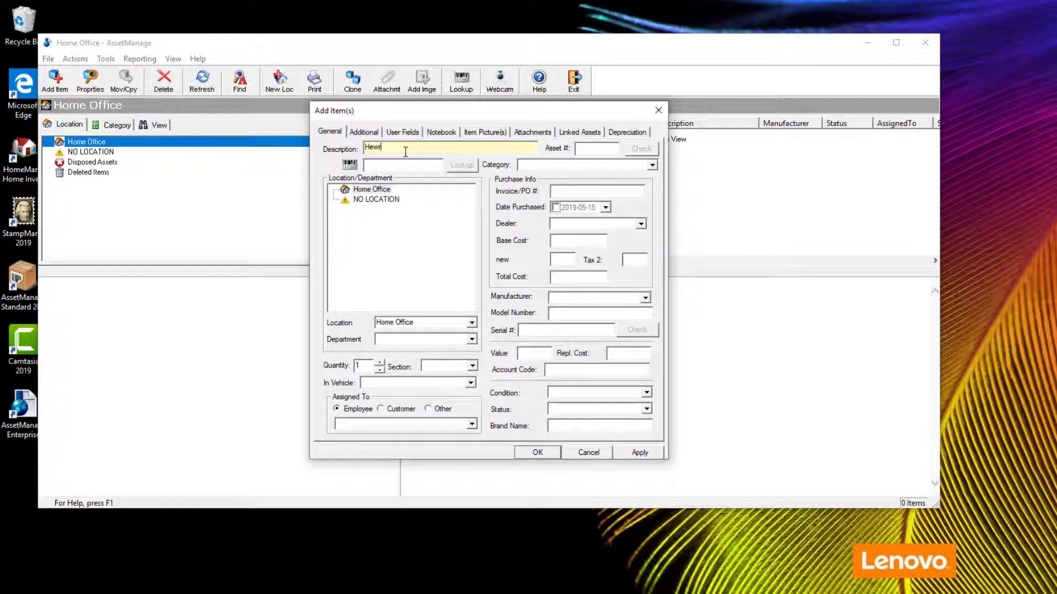
pyautogui.write('Herman m')
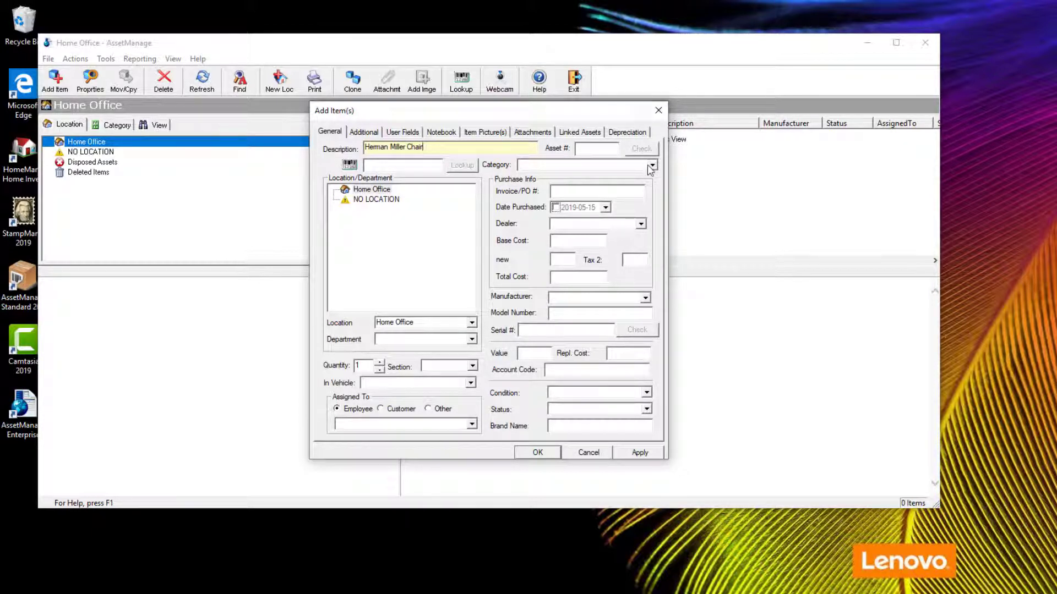
pyautogui.click(651, 165)
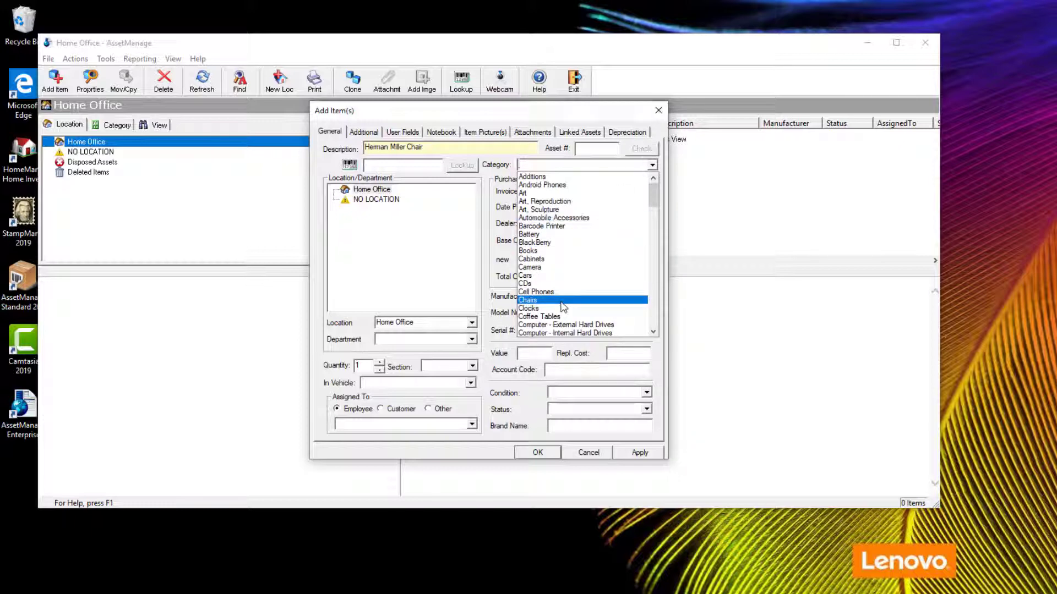
pyautogui.click(537, 452)
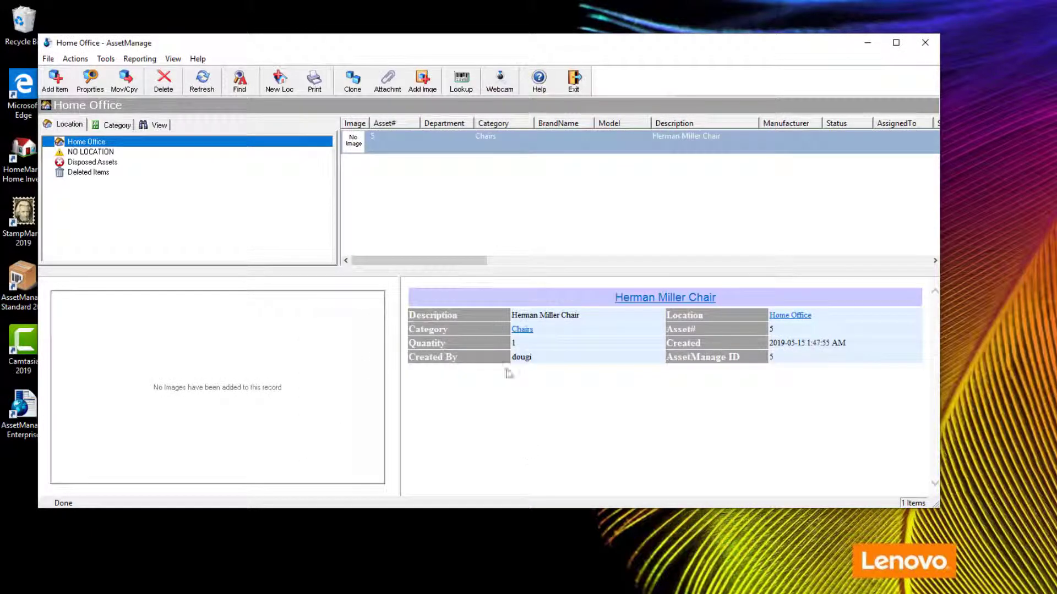
pyautogui.moveTo(434, 176)
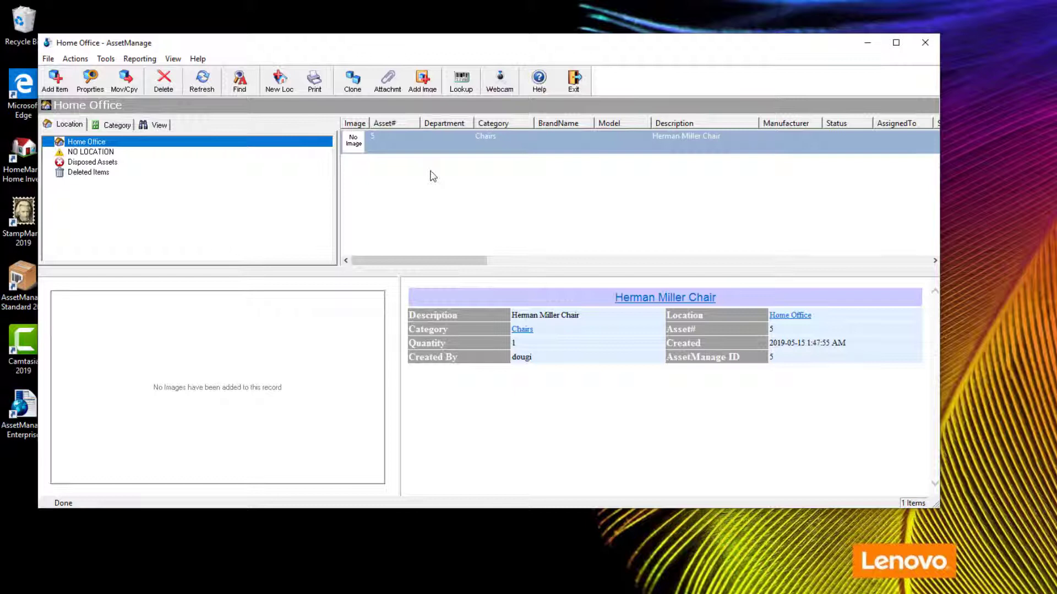